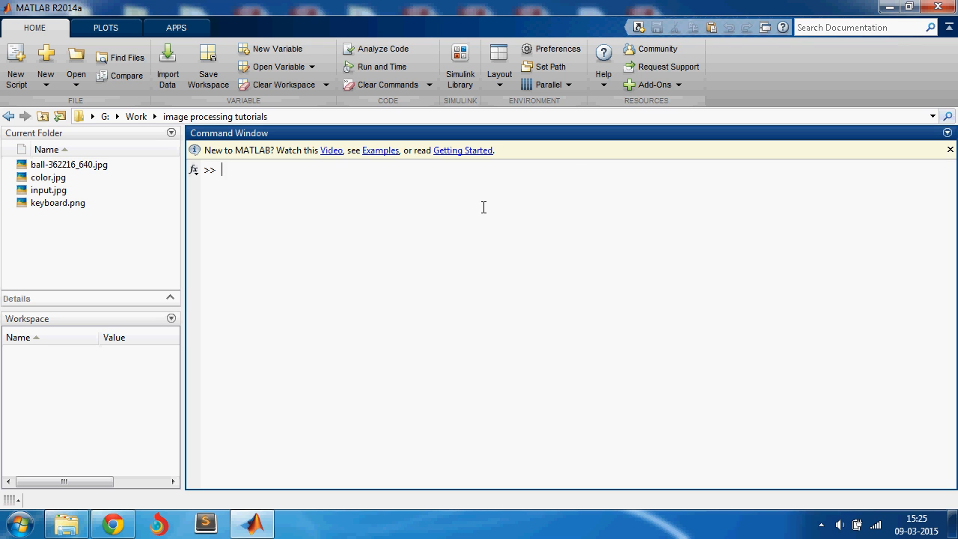
mouse_move(403, 233)
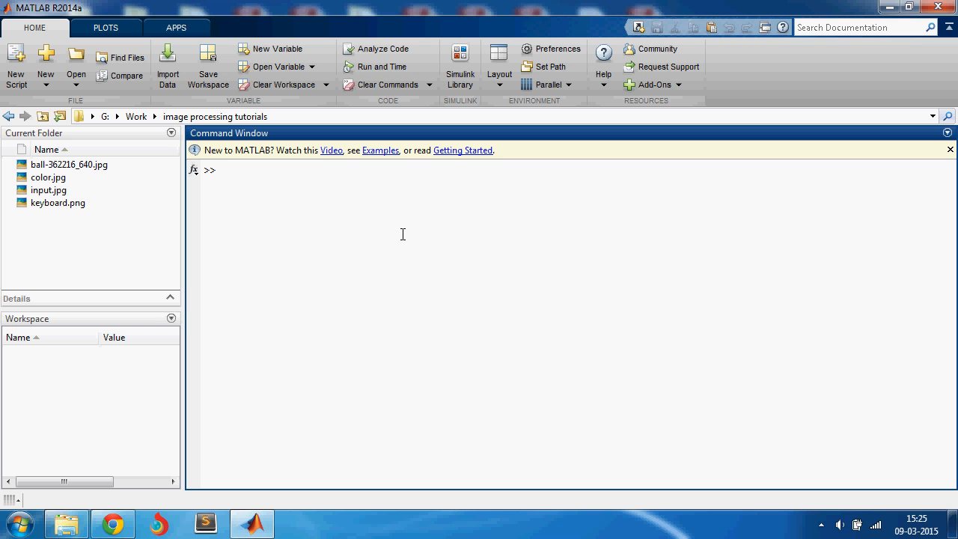
Step: Read color.jpg into variable a with imread and check its 426x640x3 uint8 size in the Workspace
type("a =")
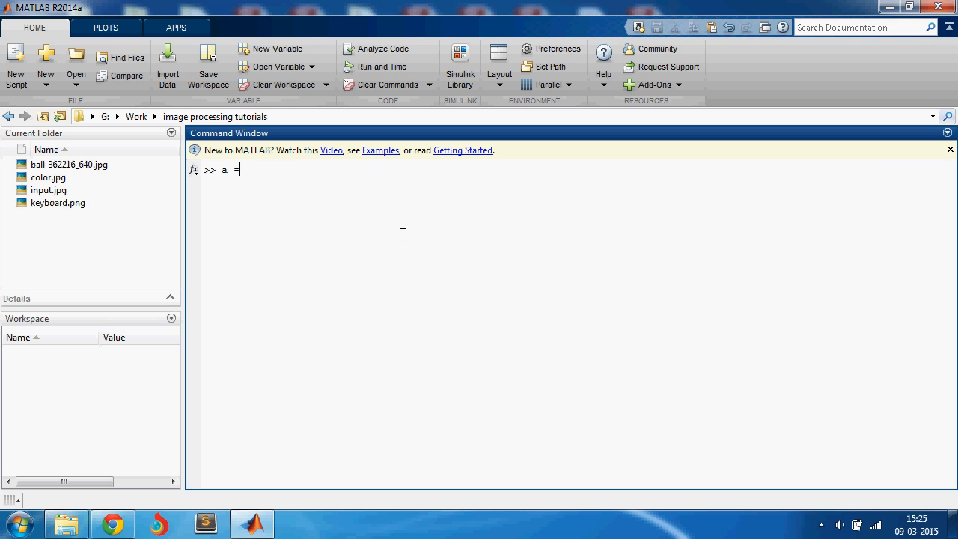
type("imread('")
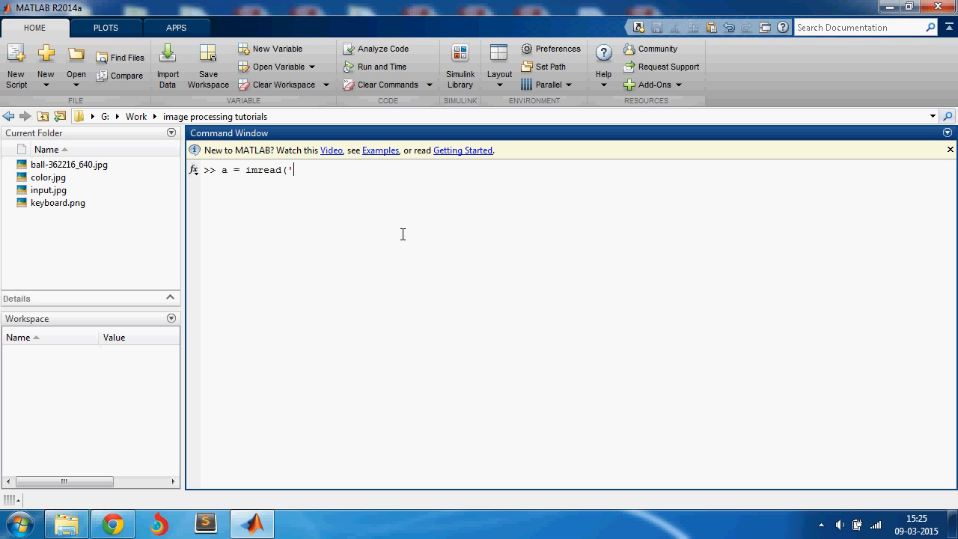
type("color.")
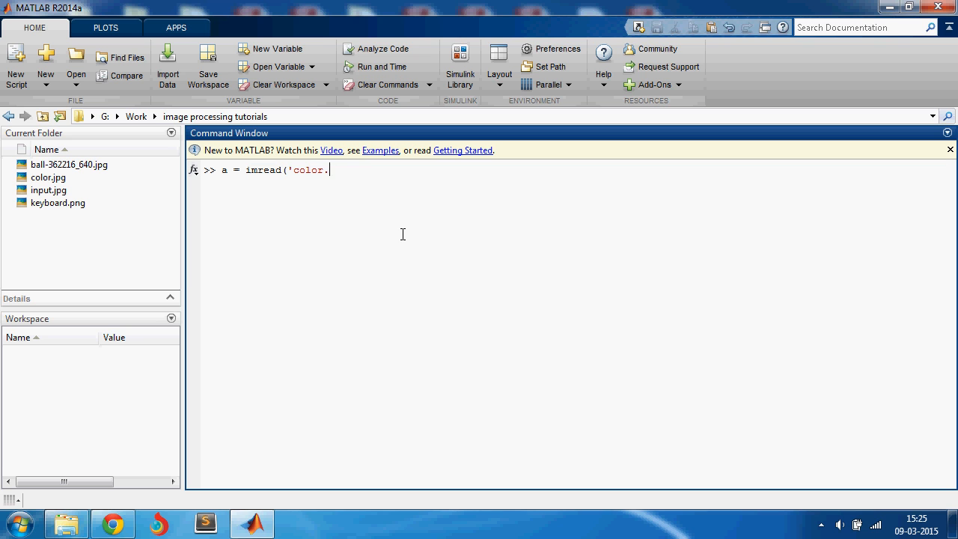
type("jpg');")
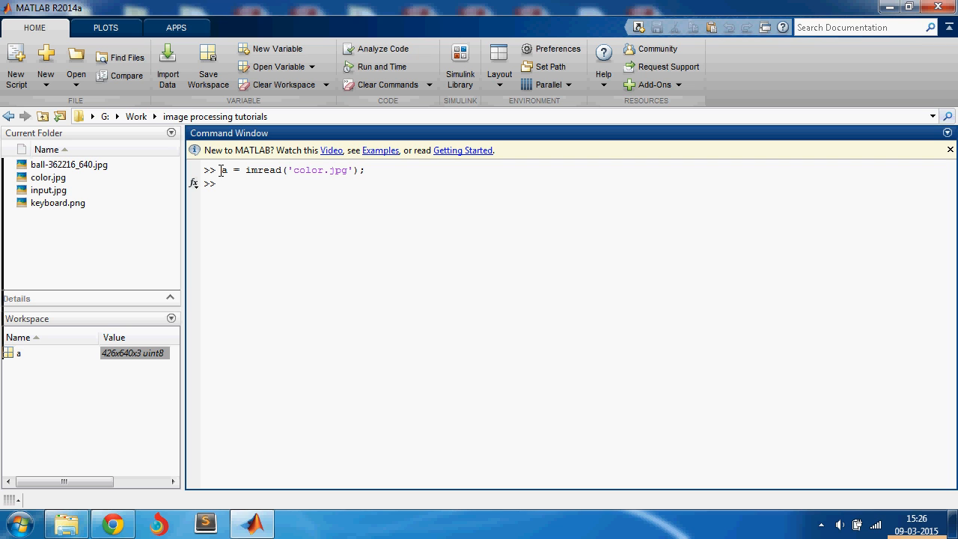
double_click(133, 353)
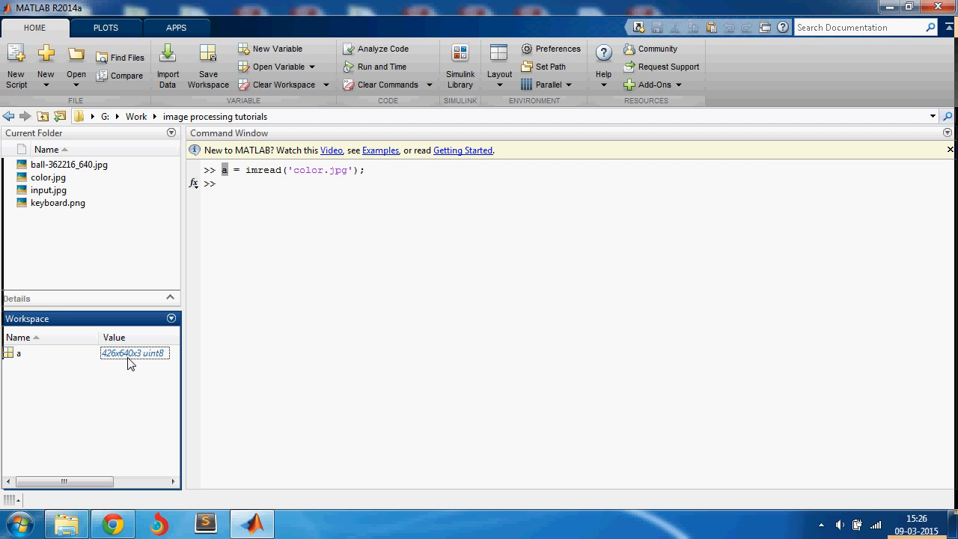
mouse_move(141, 359)
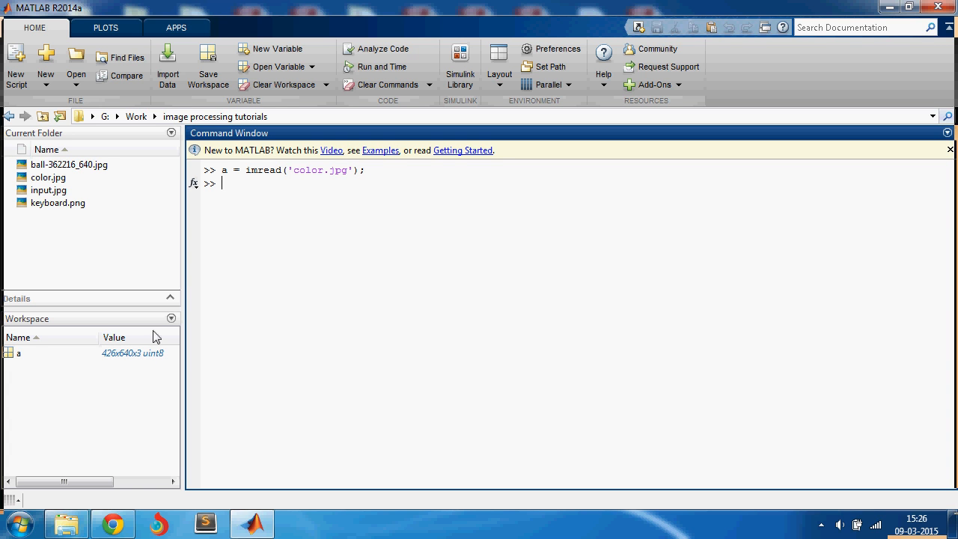
Step: Display image a with imshow(a) and start an imtool command for it
left_click(18, 353)
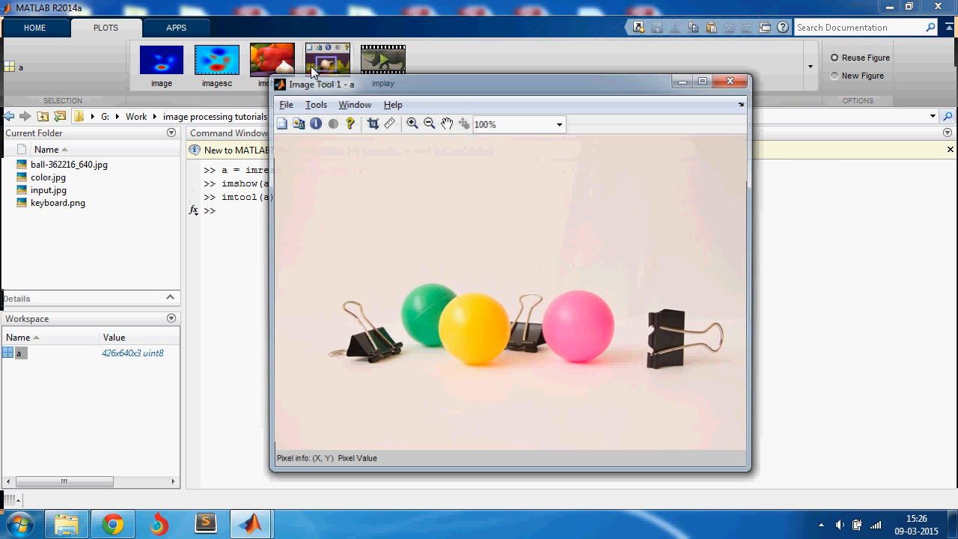
left_click(730, 81)
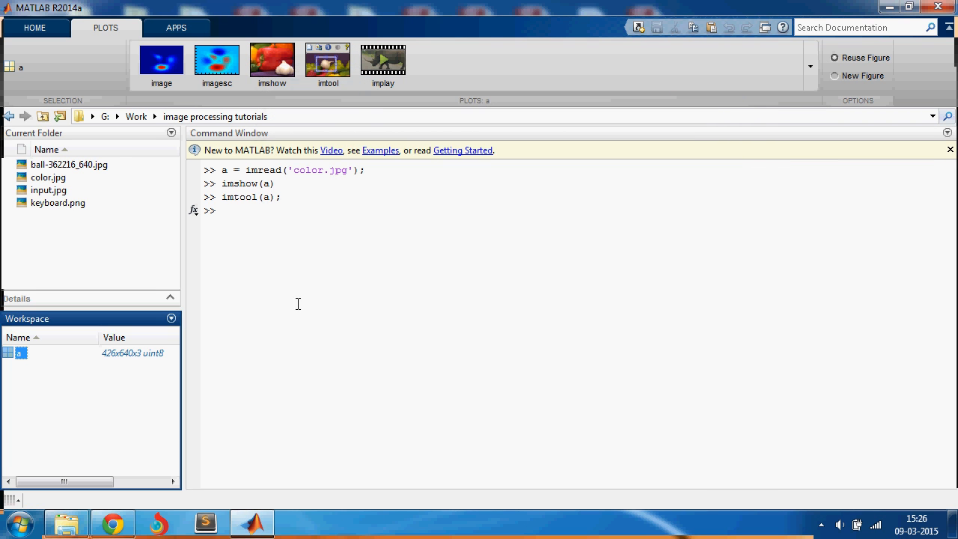
type("imtool(a")
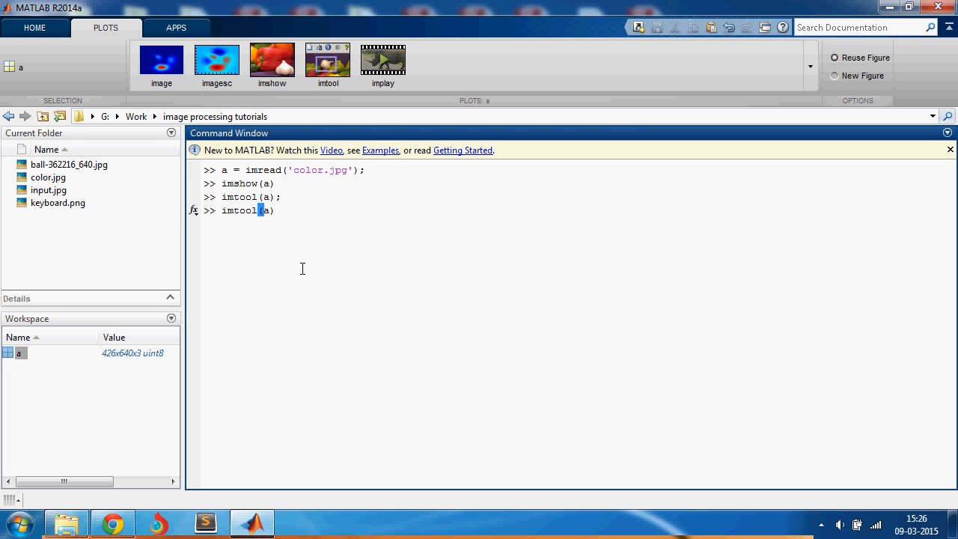
Step: Run imtool(a) and measure the yellow and pink balls at about 96.02 and 94.19 pixels
type(";")
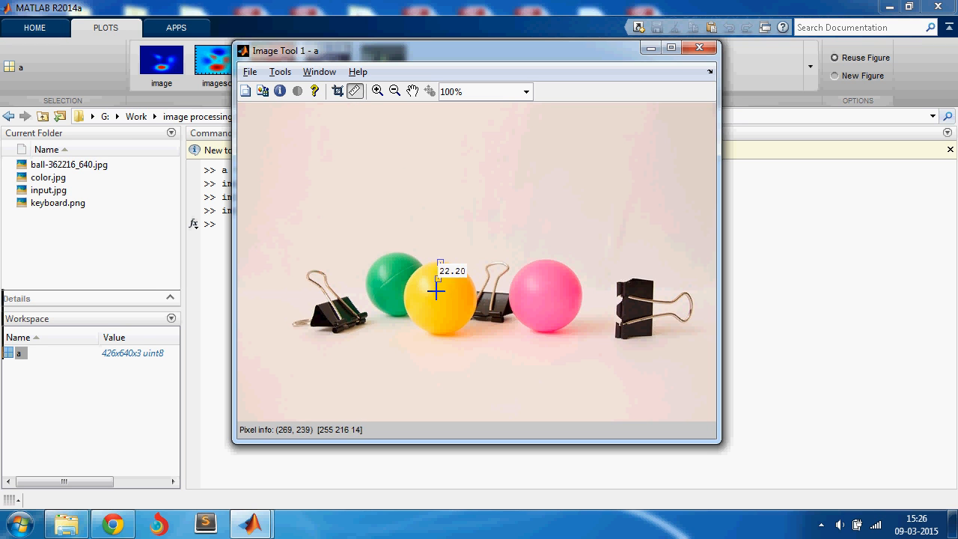
left_click_drag(440, 287, 440, 335)
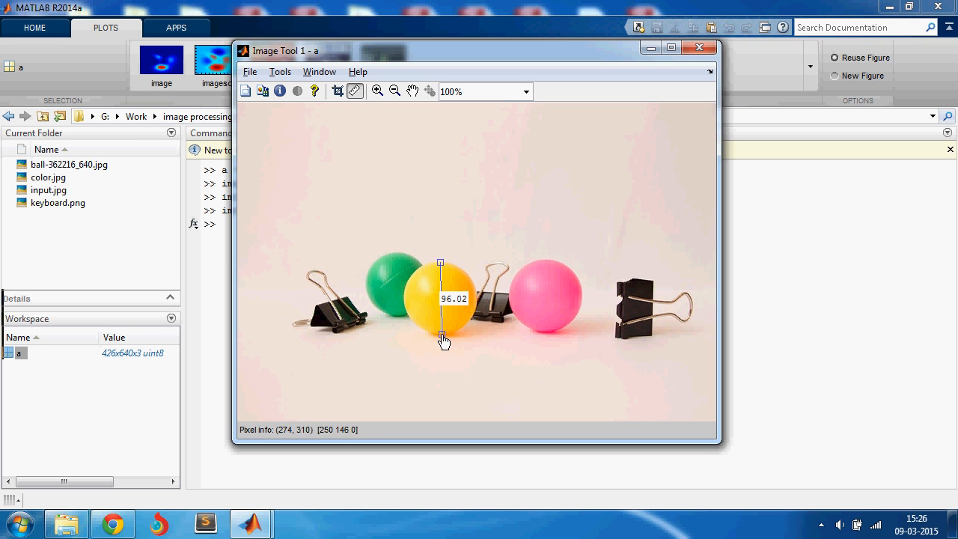
mouse_move(524, 305)
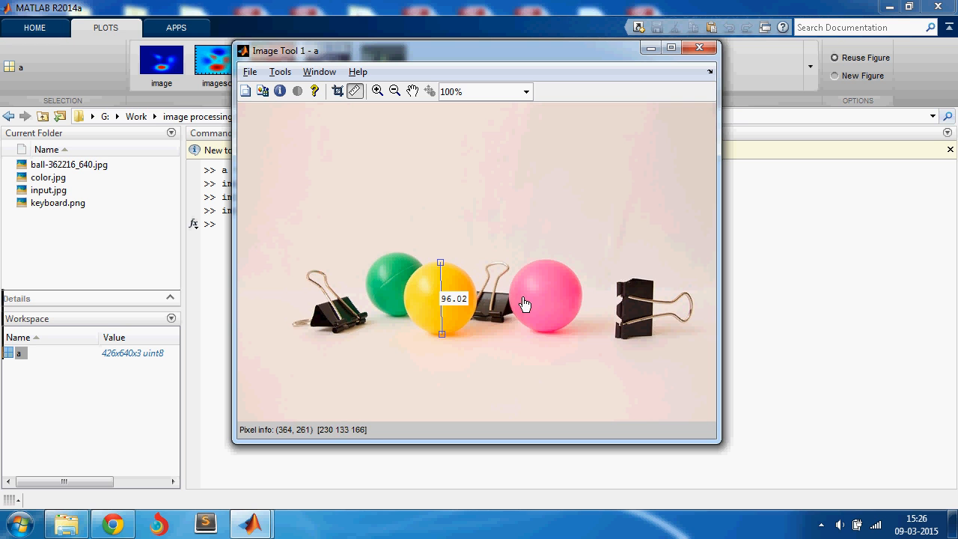
left_click_drag(510, 296, 581, 300)
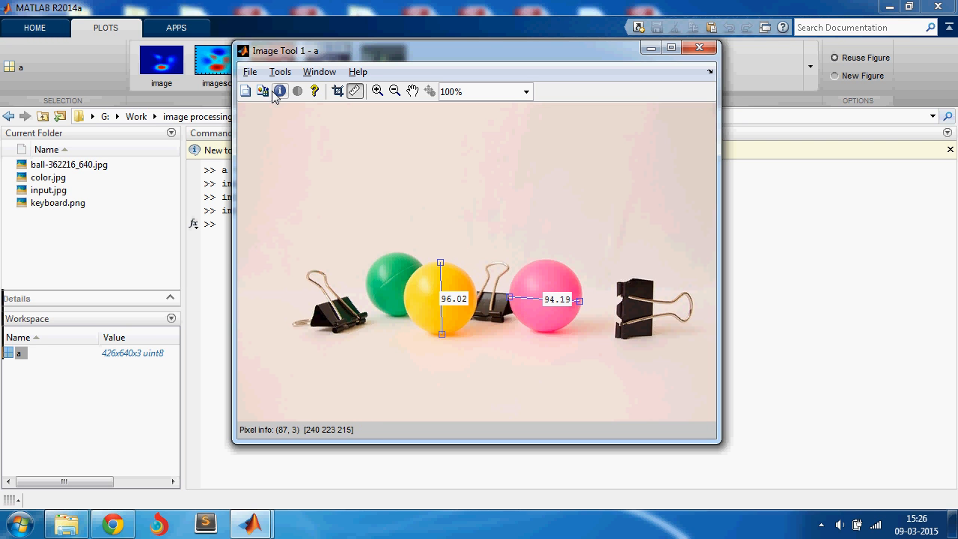
mouse_move(263, 91)
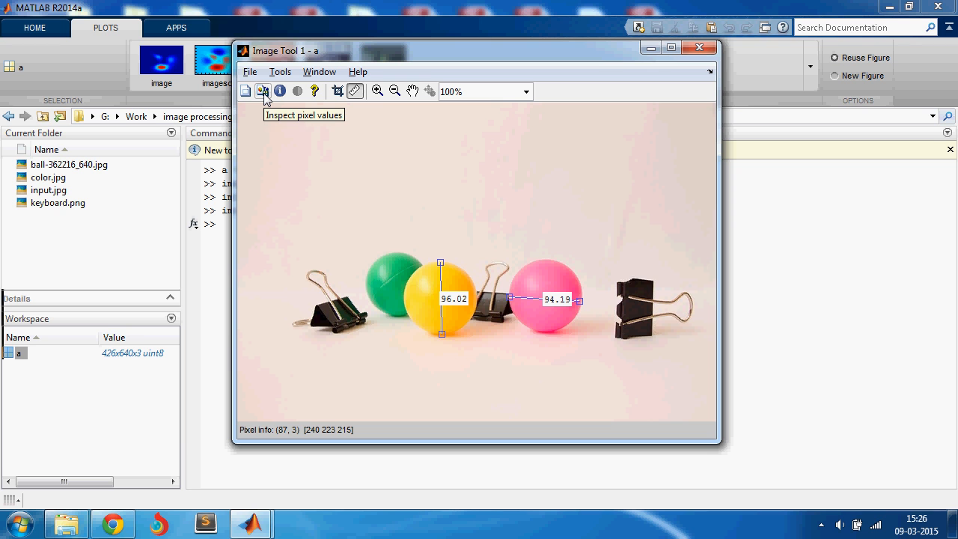
Step: Inspect pixel RGB values, zoom into the yellow ball's edge, then close the Image Tool
left_click(261, 92)
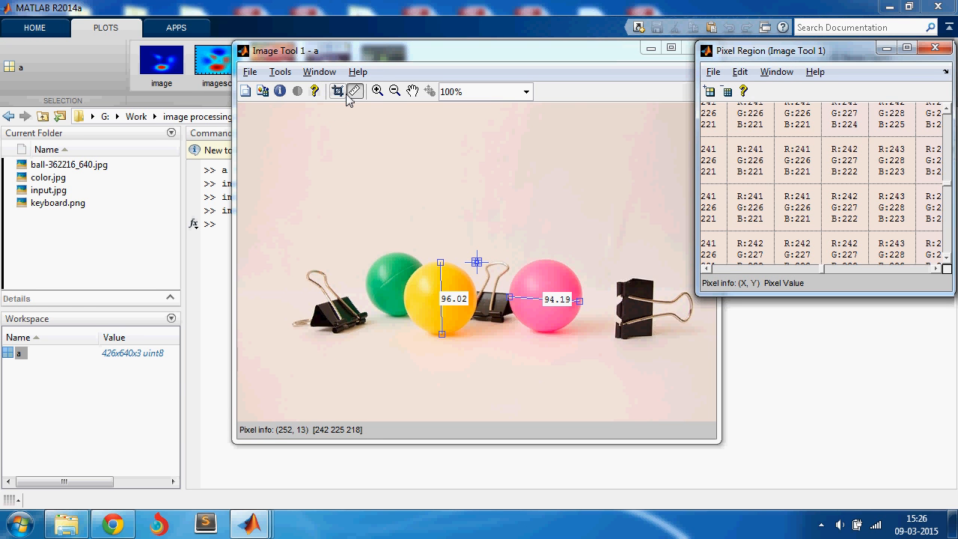
left_click(378, 91)
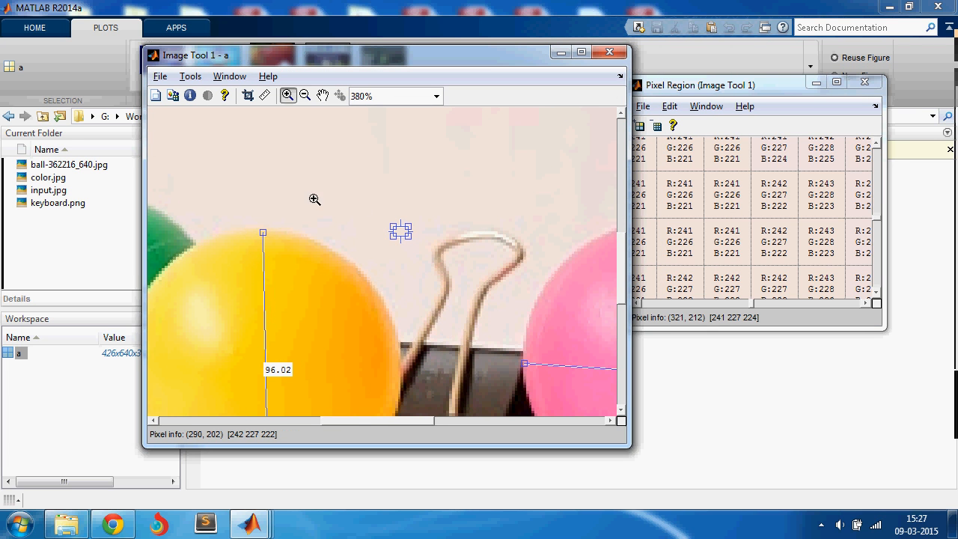
left_click(289, 96)
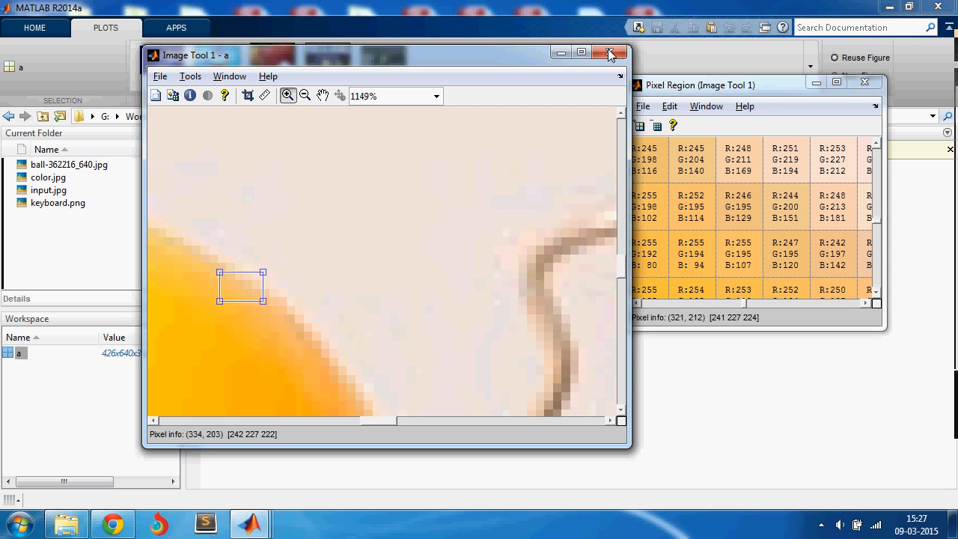
mouse_move(553, 27)
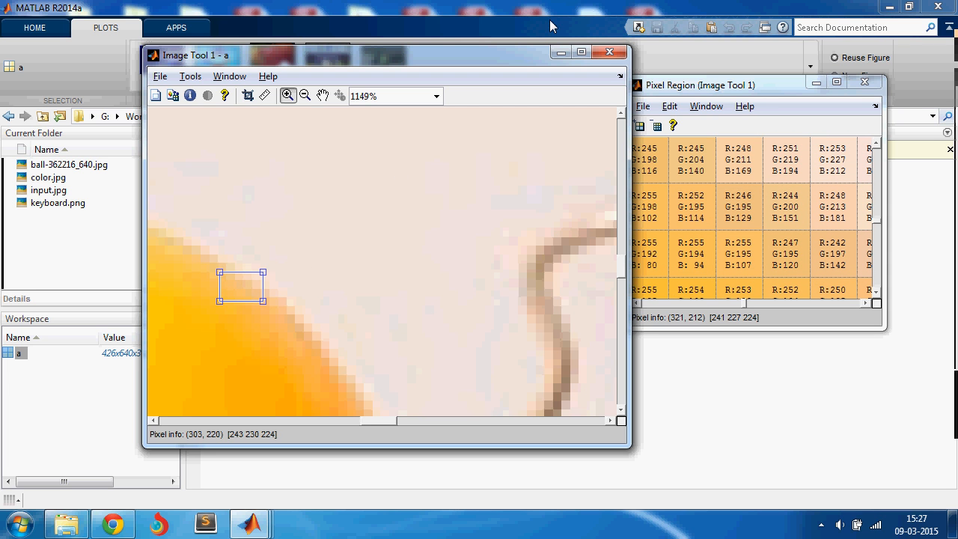
left_click(609, 51)
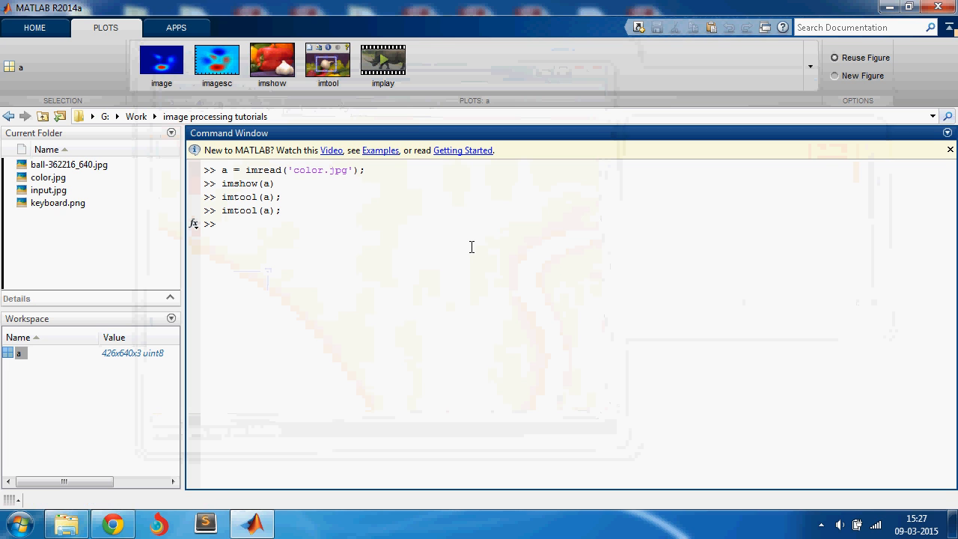
Step: Show a with imshow and read a background point's coordinates and RGB with the Data Cursor
type("im")
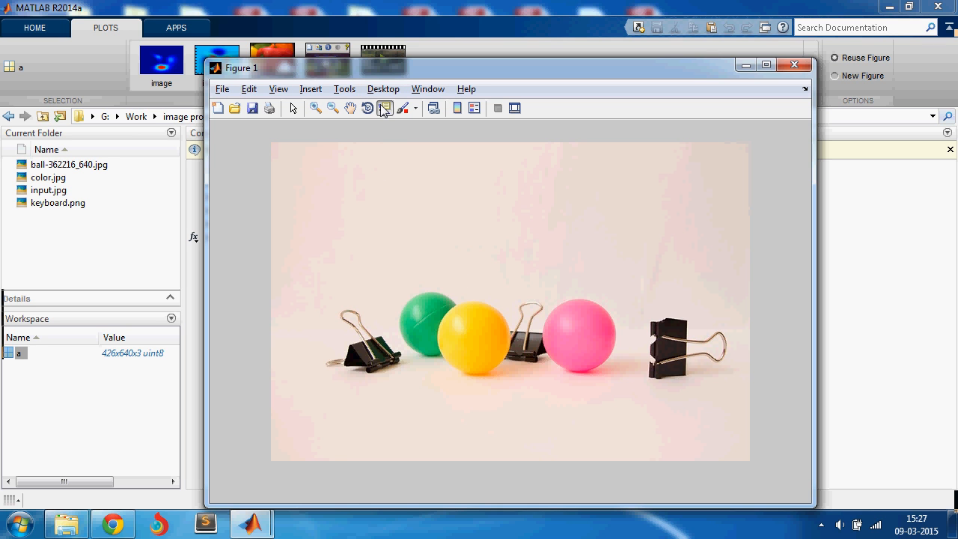
left_click(497, 348)
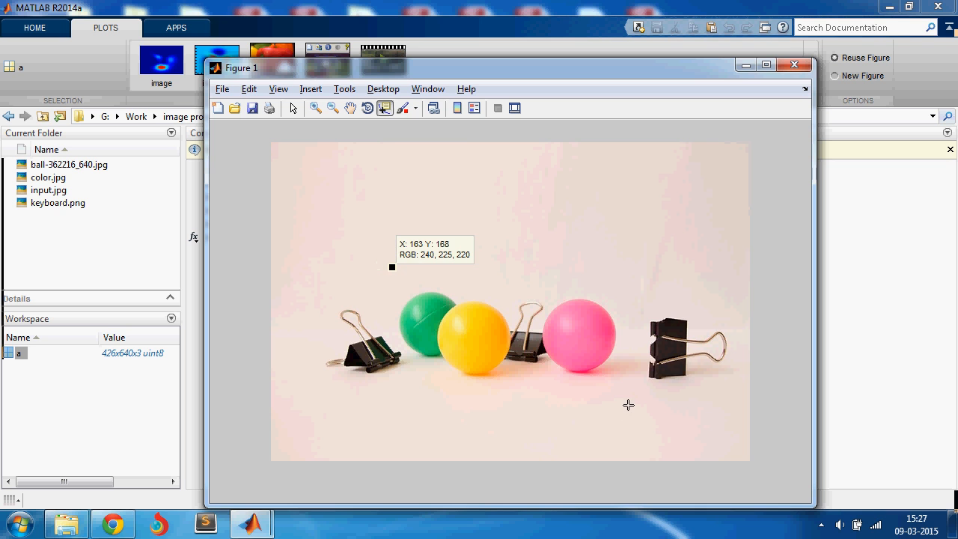
left_click(793, 64)
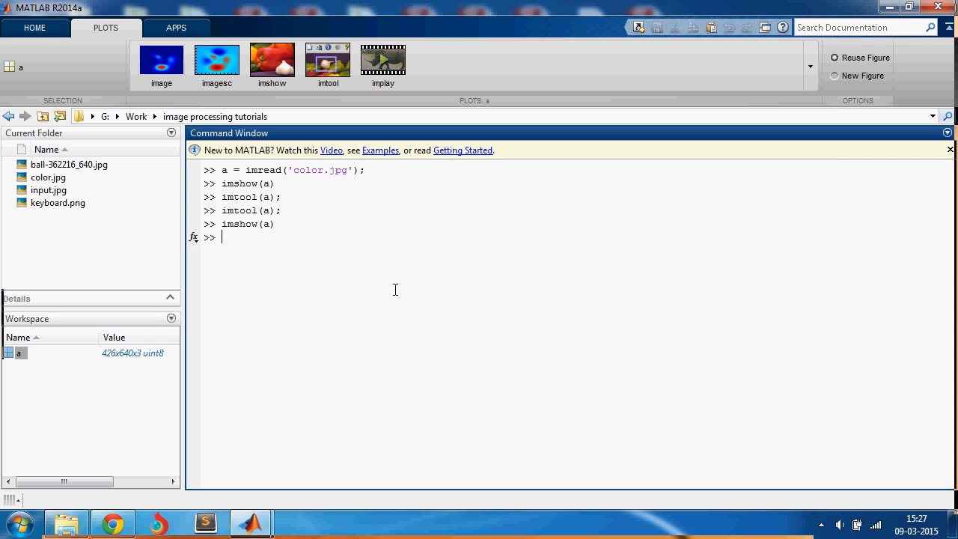
type("b = imcrop(")
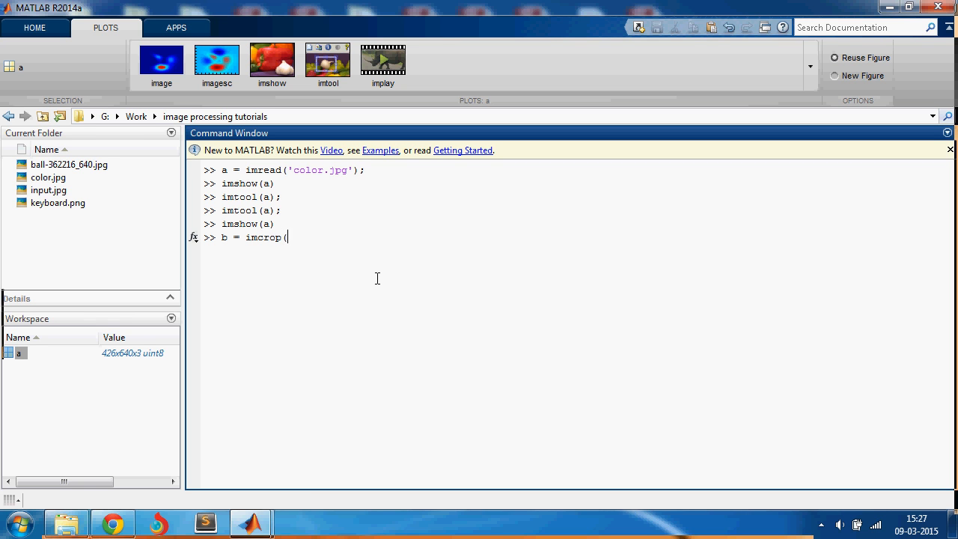
type("a, [")
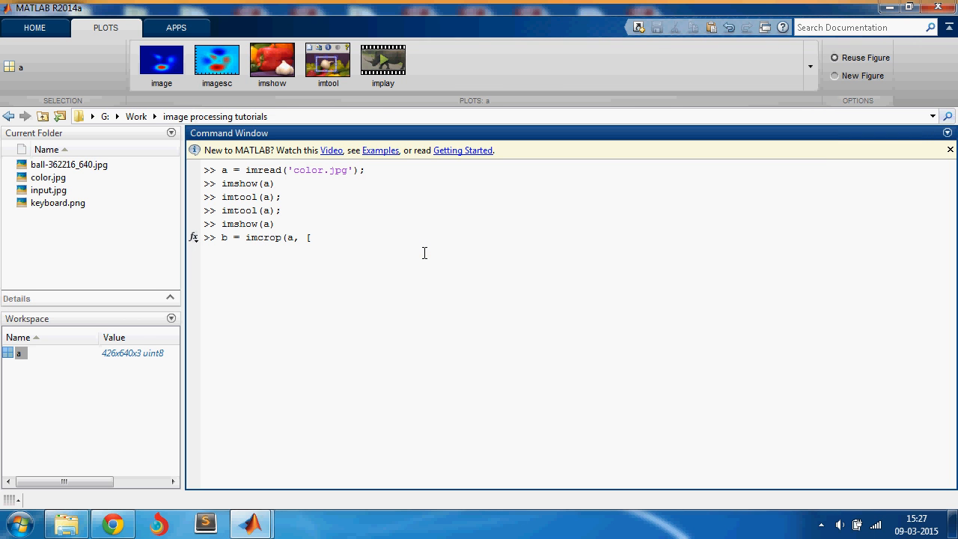
type("159")
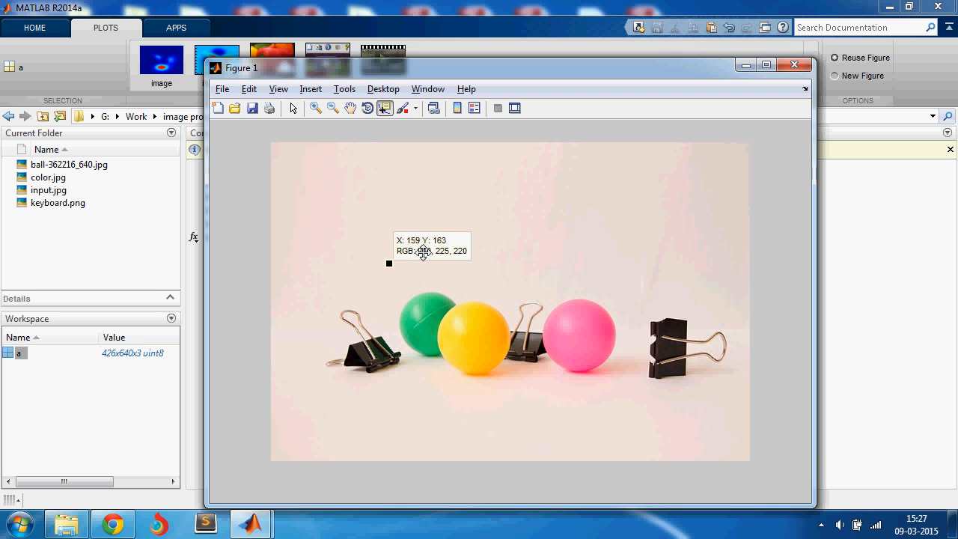
mouse_move(632, 412)
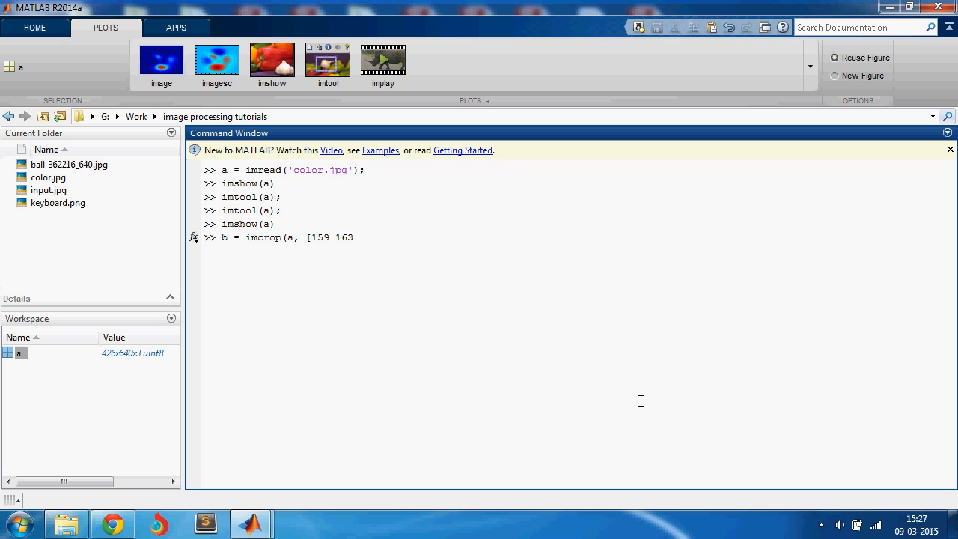
type("492")
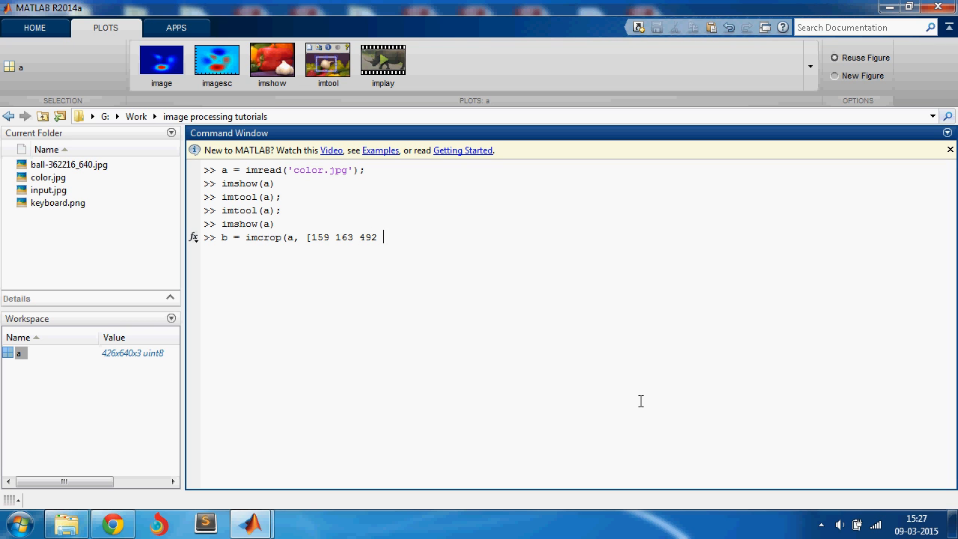
type("362")
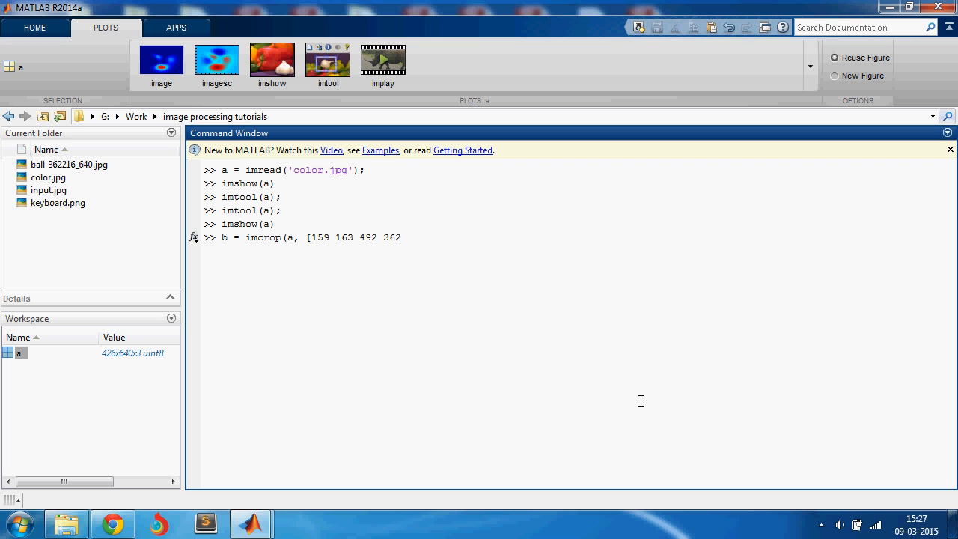
type("]")
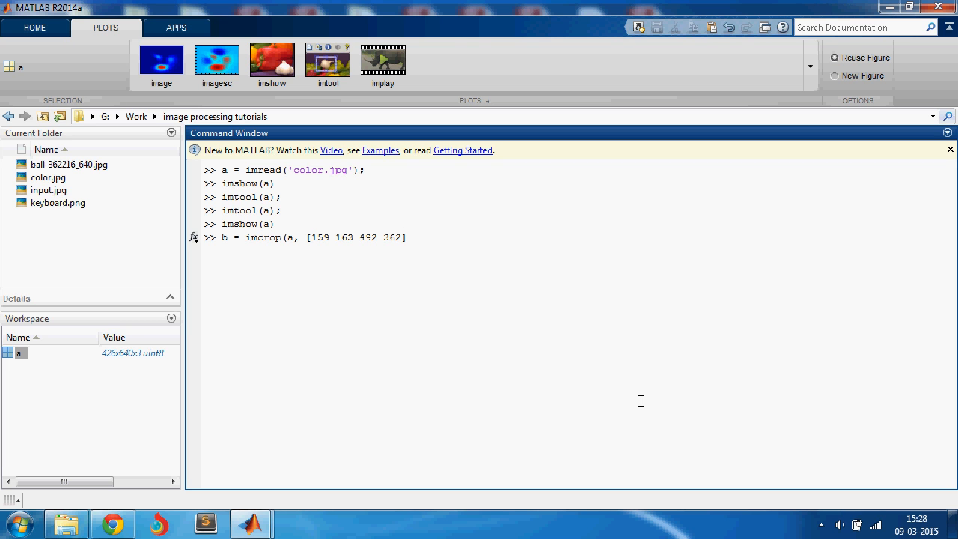
type("-158")
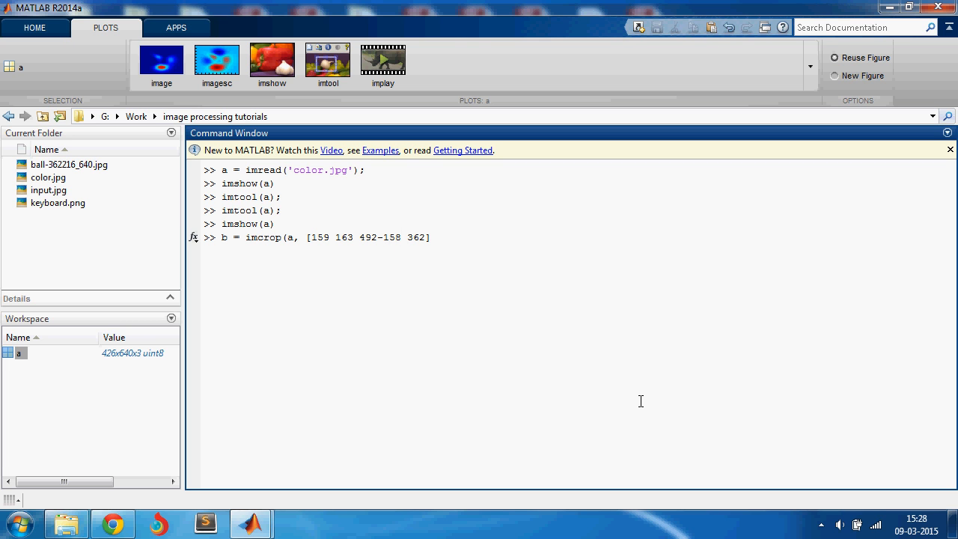
type("9")
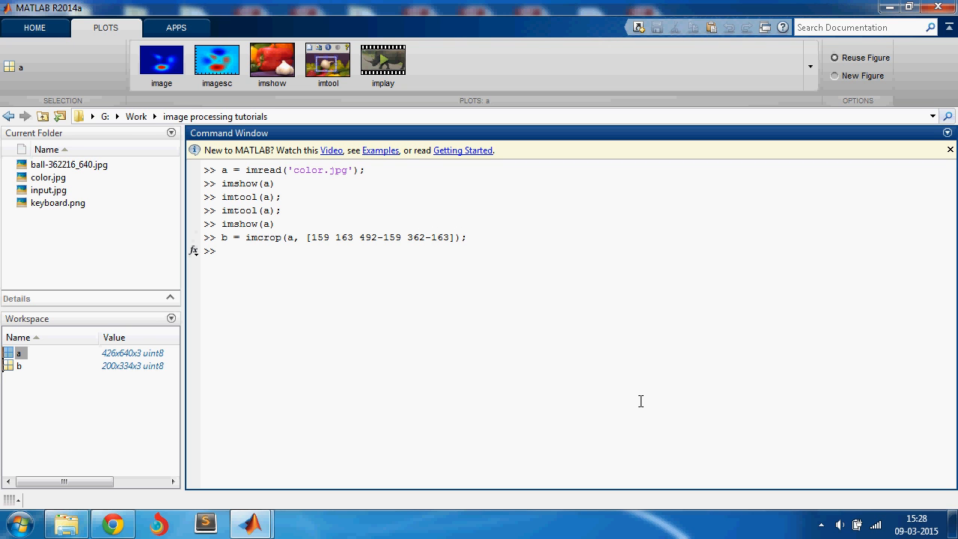
type("imshow(")
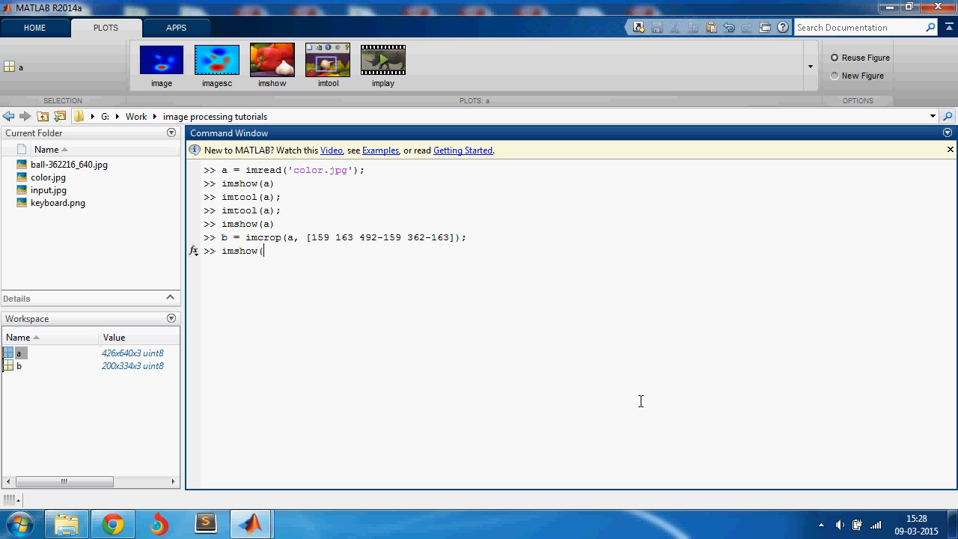
Step: Display the cropped image b and close its figure
key("enter")
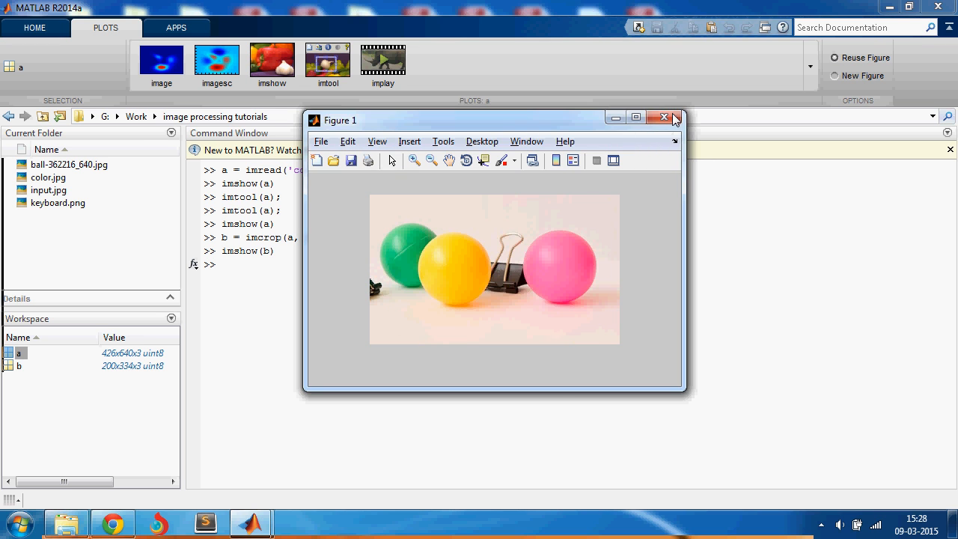
left_click(664, 117)
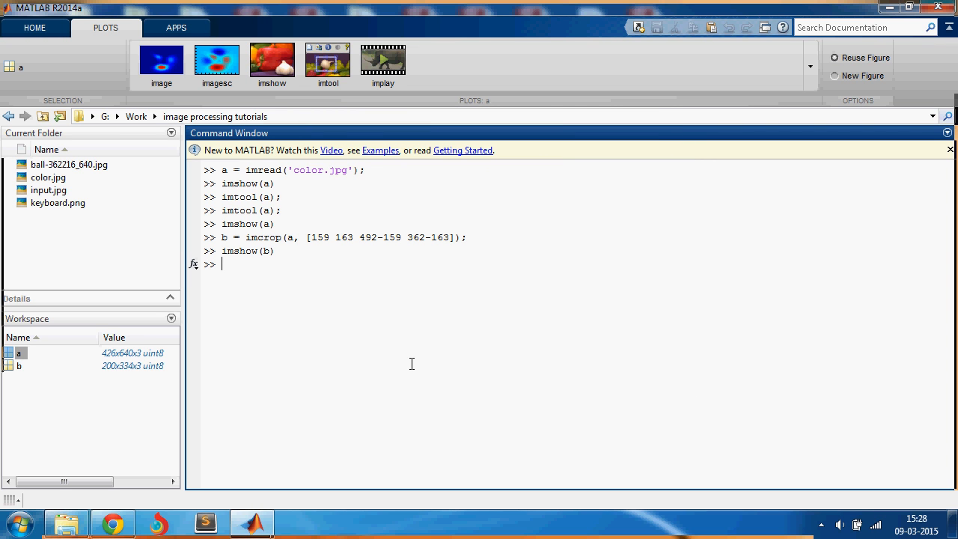
Step: Create half-size copy c = imresize(a,0.5), view it with imshow and close the figure
type("c = imre")
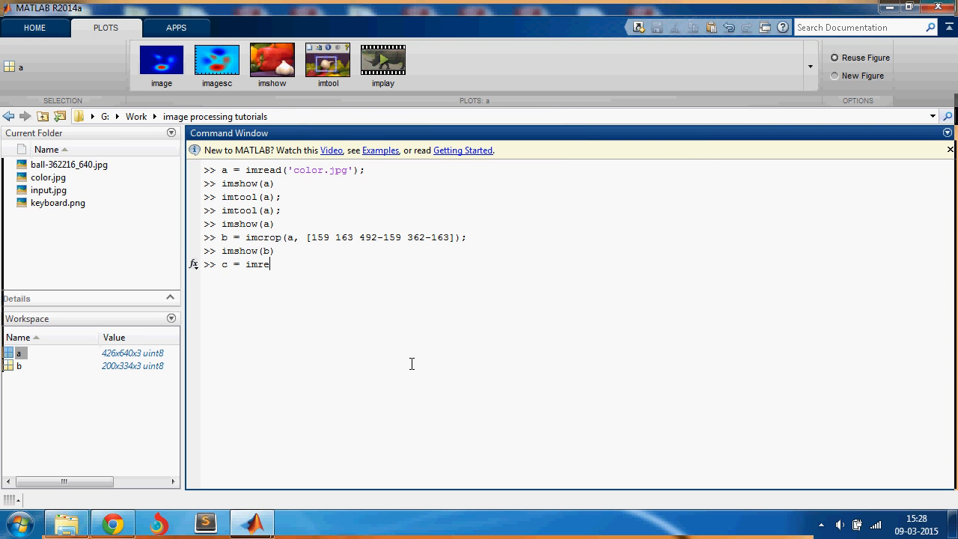
type("size(a,")
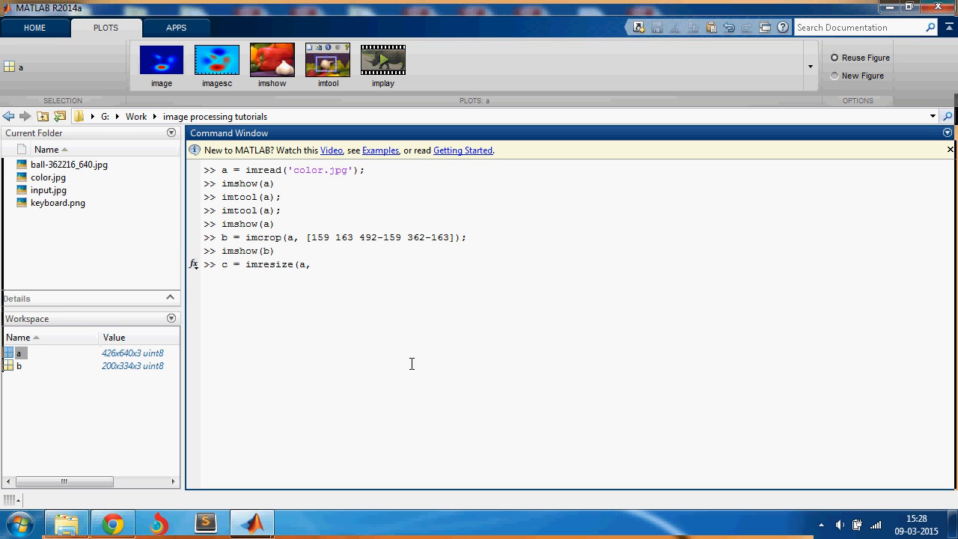
type(",0.5)")
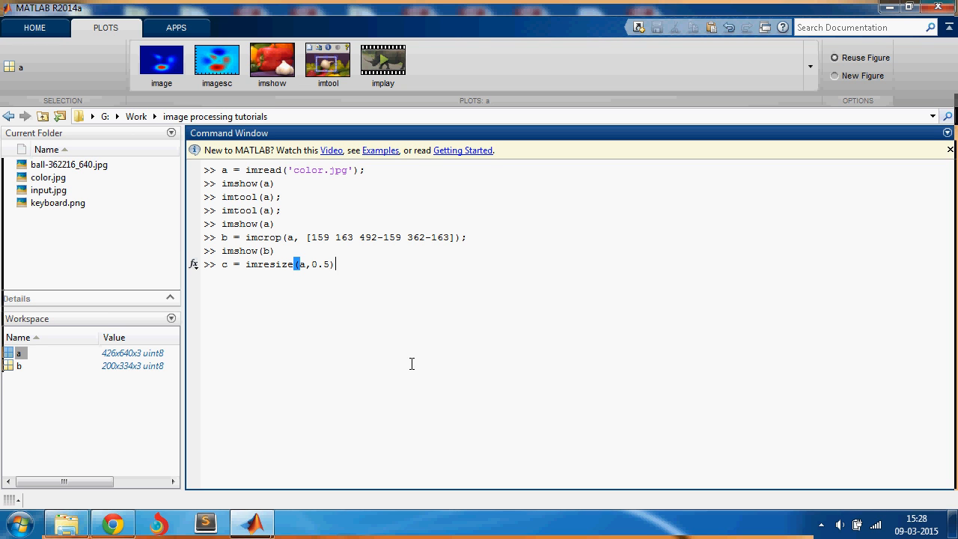
type("imshow(c")
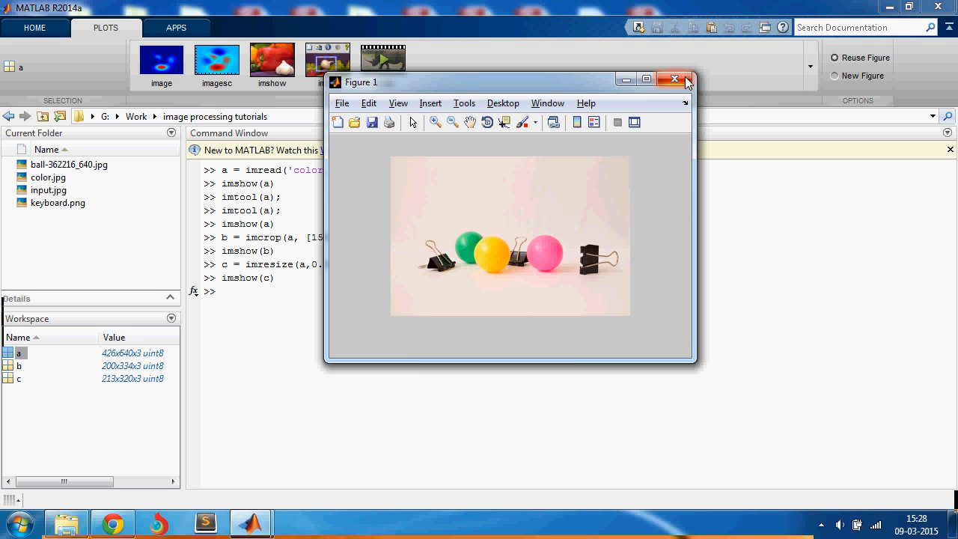
left_click(673, 79)
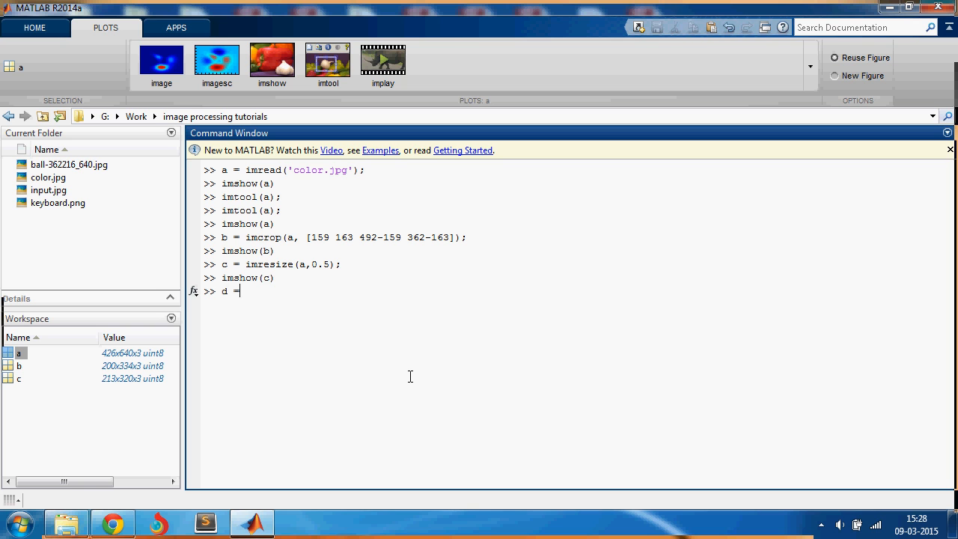
Step: Create d = imrotate(a,75), view the rotated image with imshow and close the figure
type("imrotat")
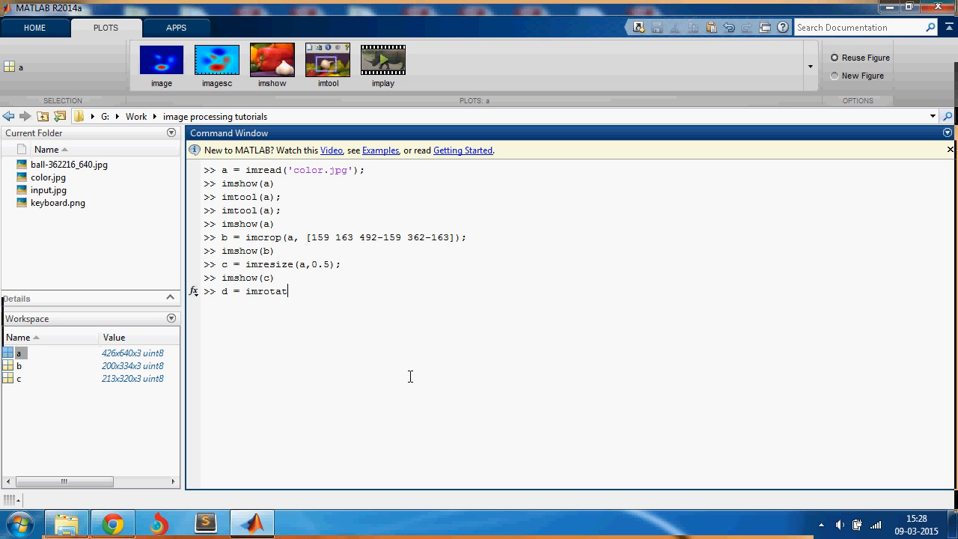
type("e(a,")
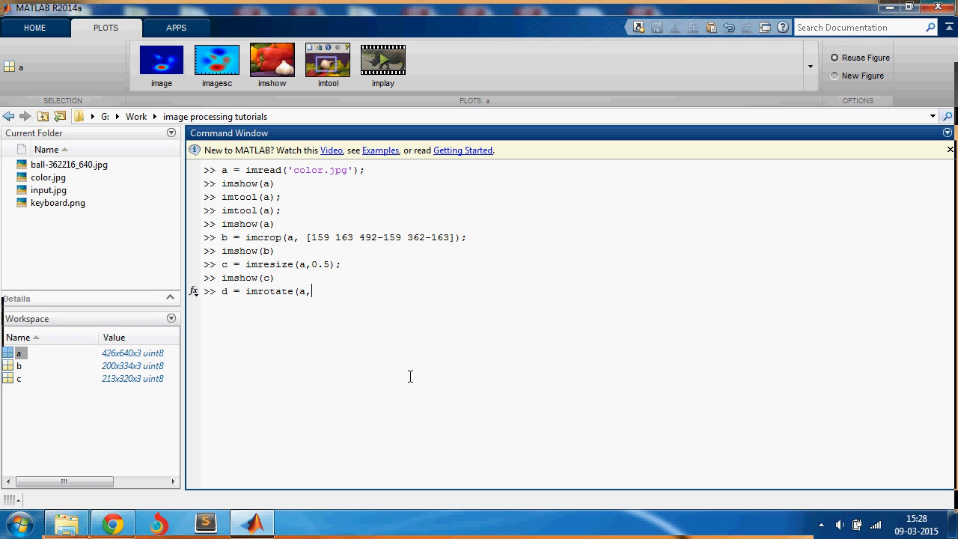
type("a,75)")
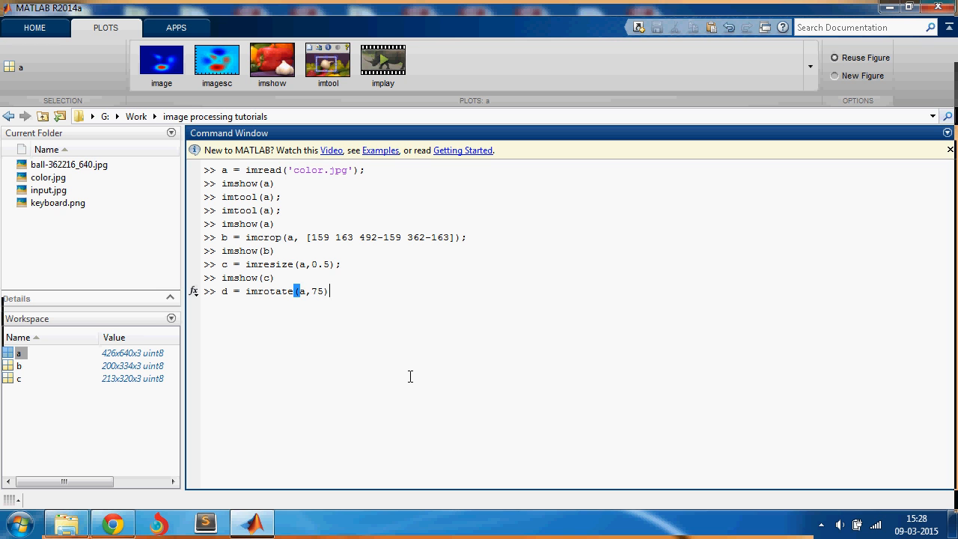
type("imshow(d")
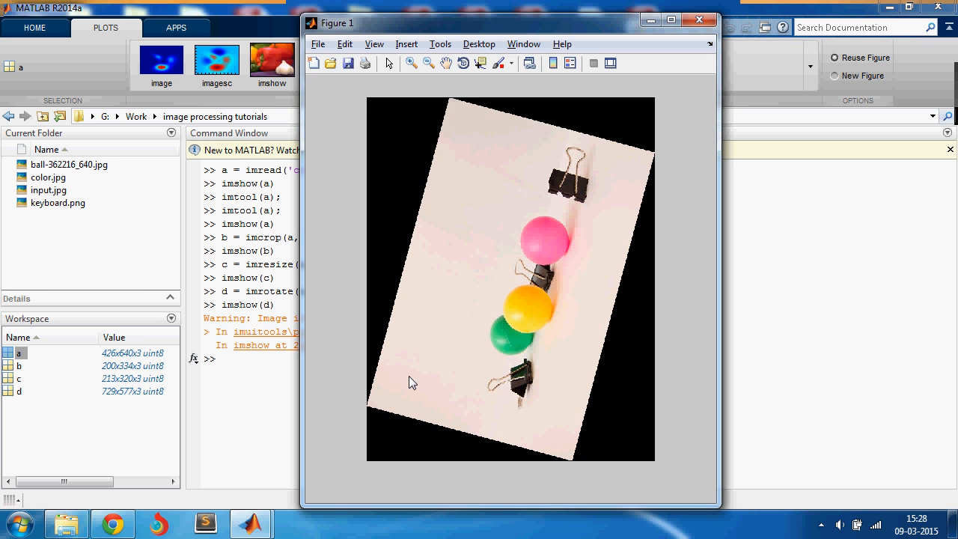
left_click(698, 19)
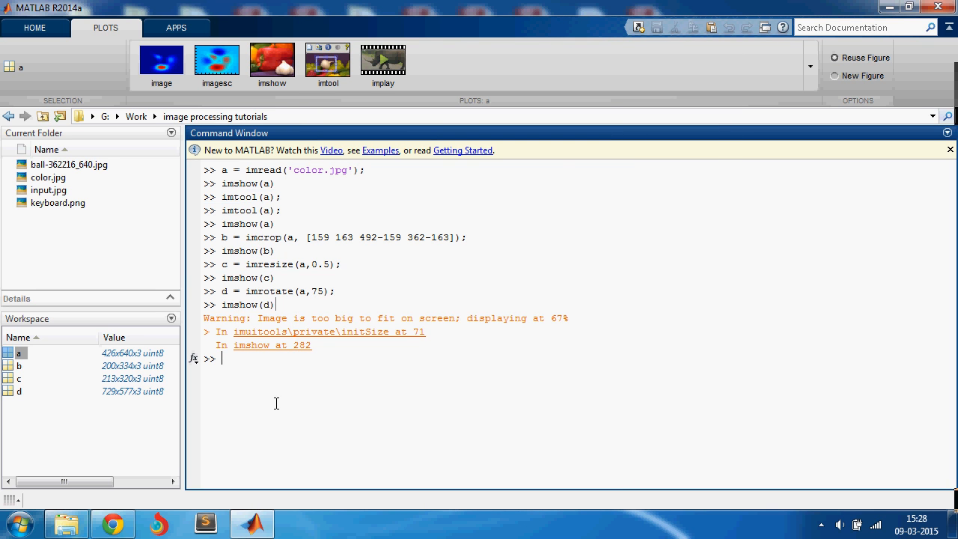
Step: Show a, b, c and d in a 2x2 subplot grid, then close the comparison figure
type("subp")
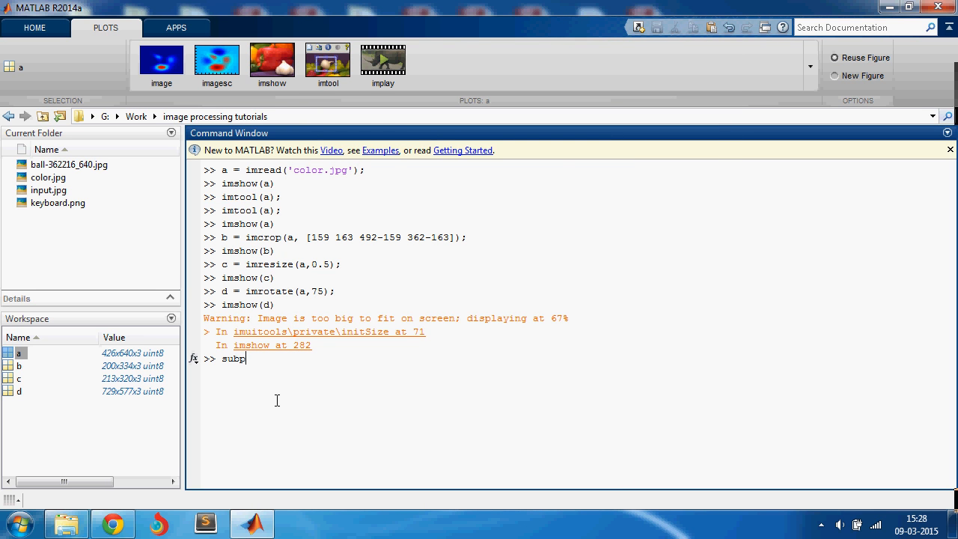
type("lot(2,2,")
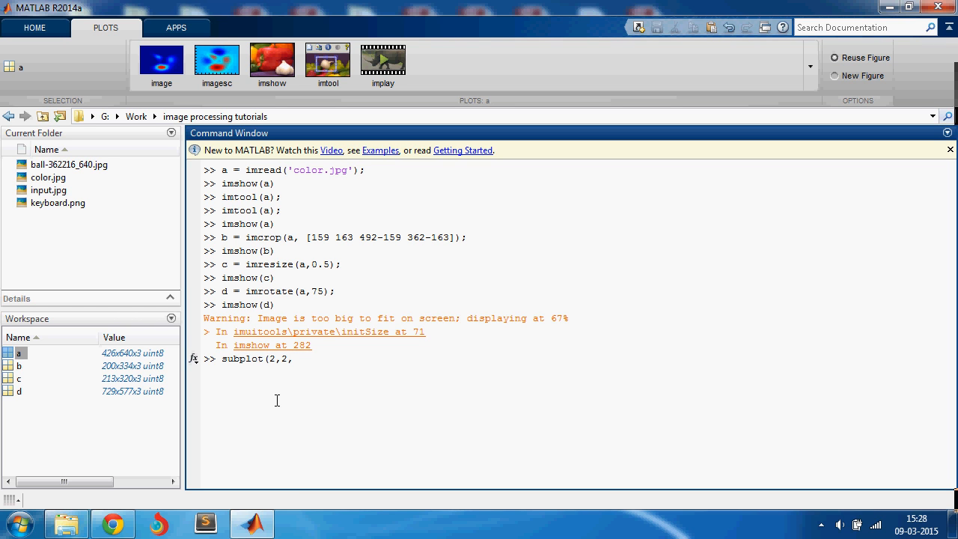
type("1), ima")
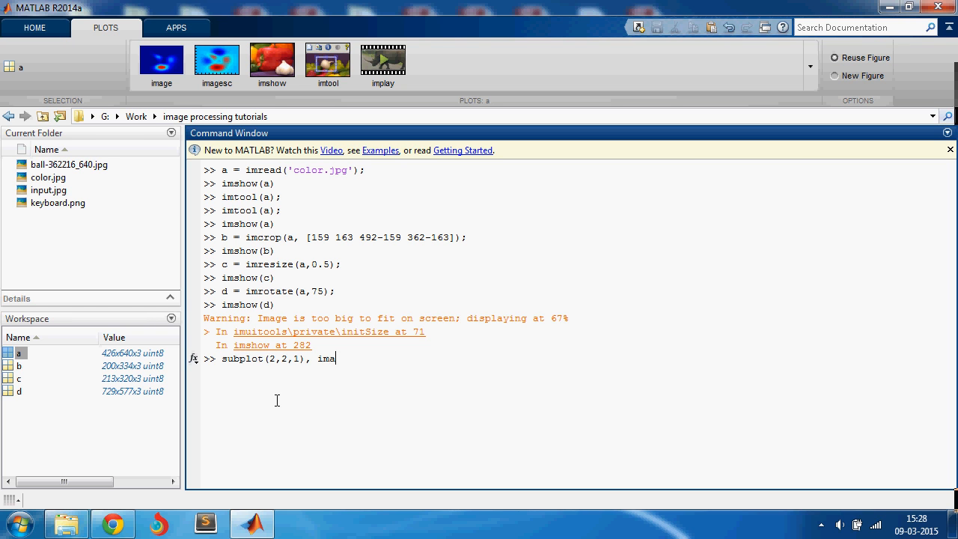
type("show")
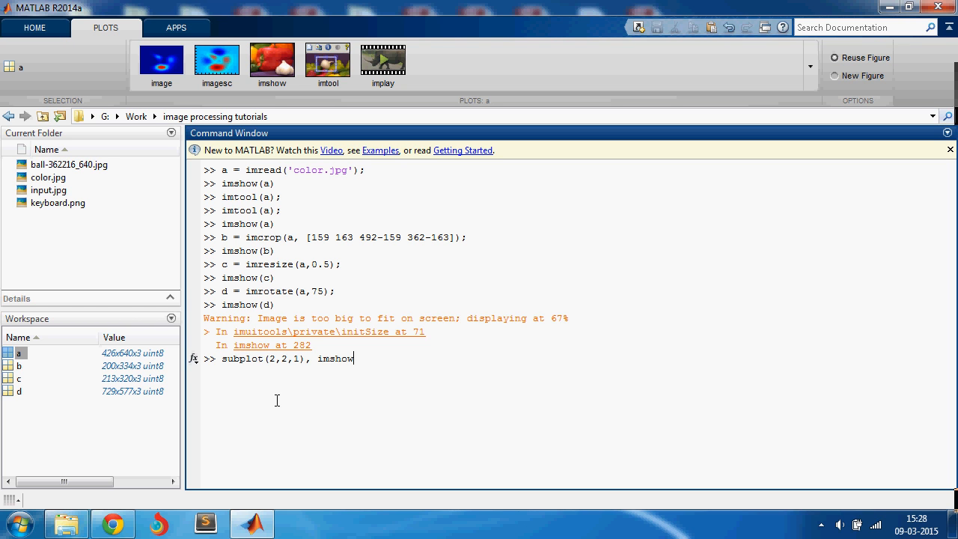
type("(a);")
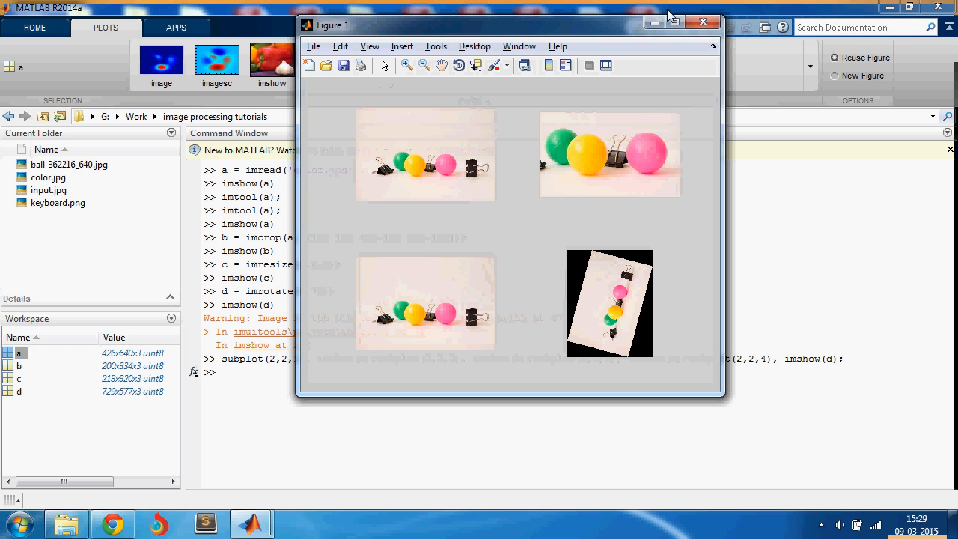
left_click(676, 22)
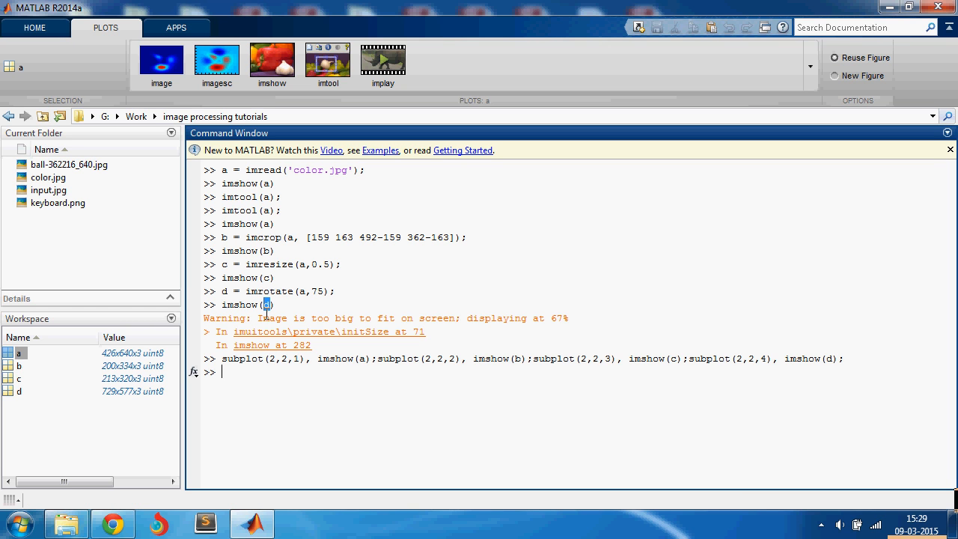
Step: Save d as target.png with imwrite(d,'target.png','png'), check the file and clear with clc
type("ims")
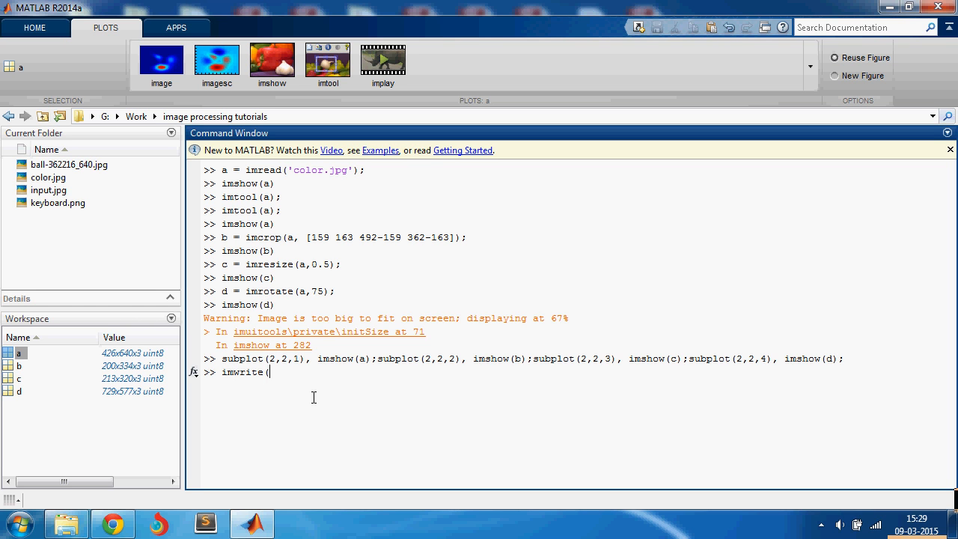
type("d,'")
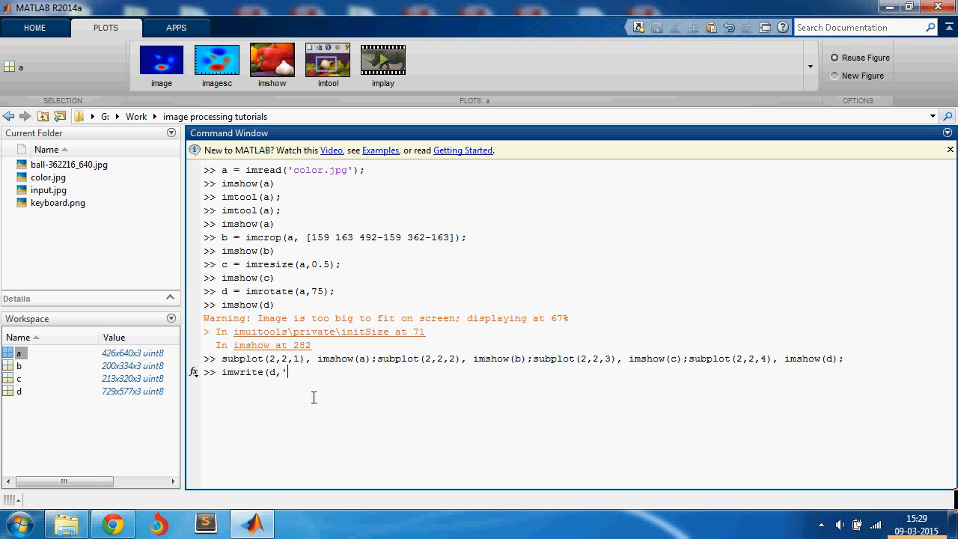
type("target.")
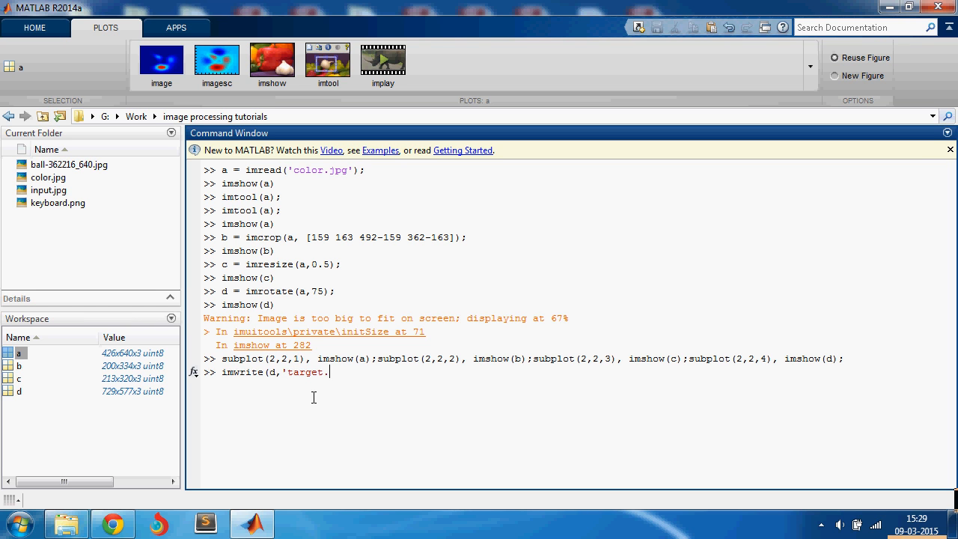
type("png'")
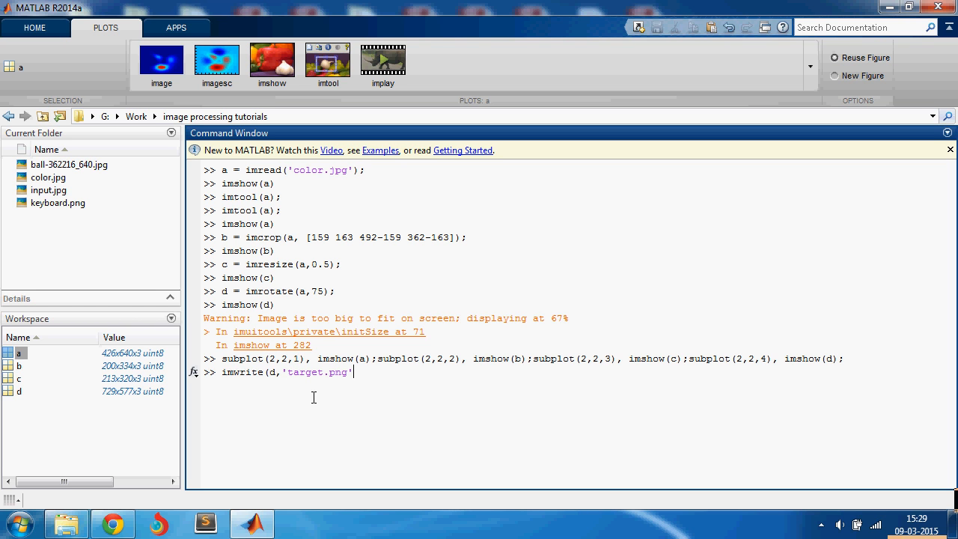
type(",'png")
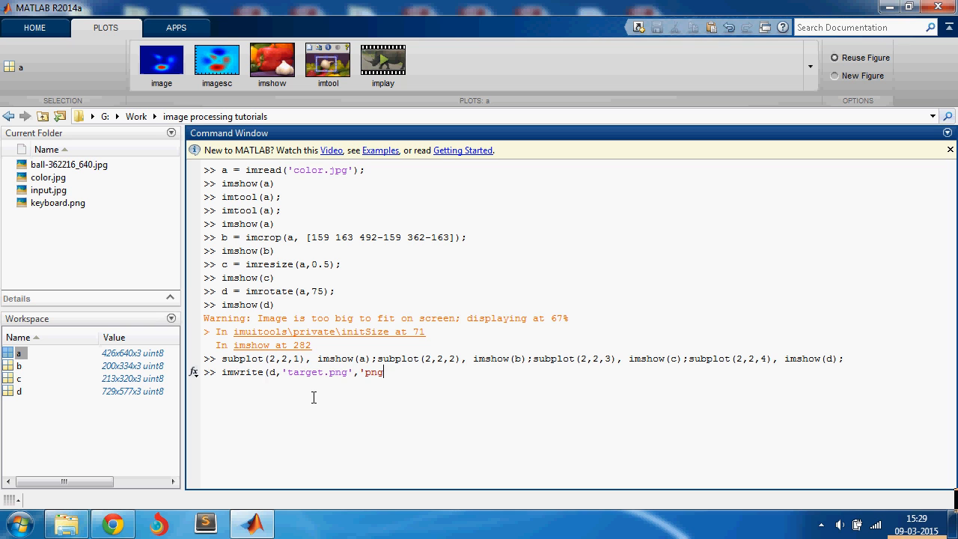
type("');")
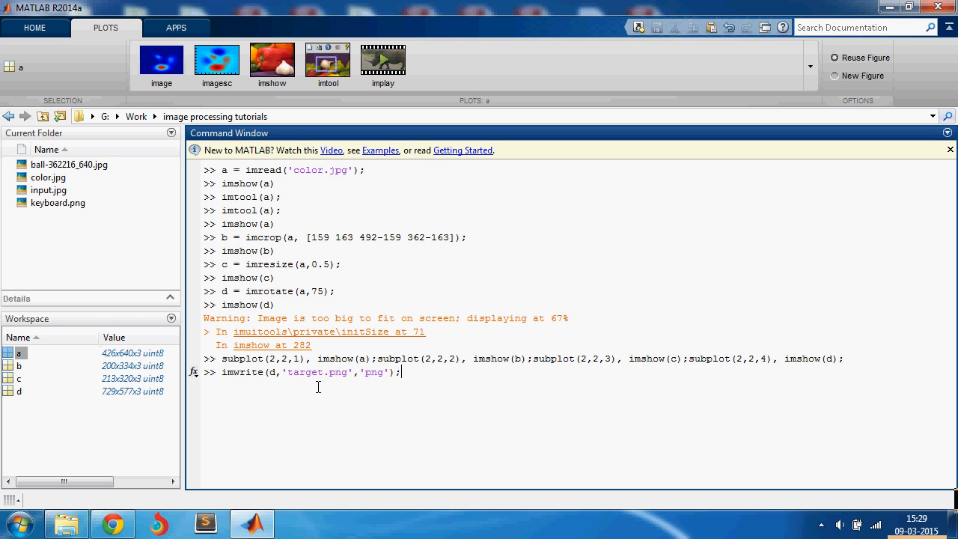
double_click(338, 371)
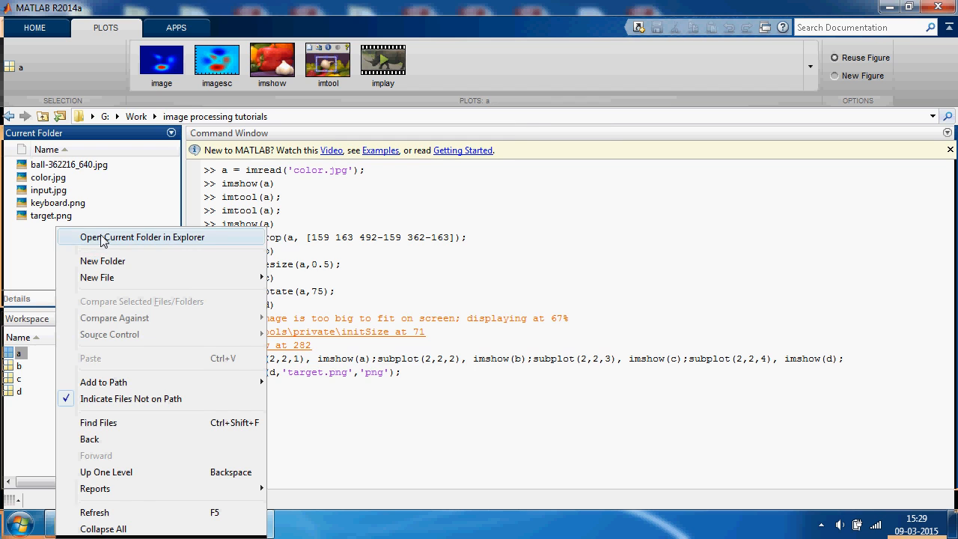
left_click(144, 237)
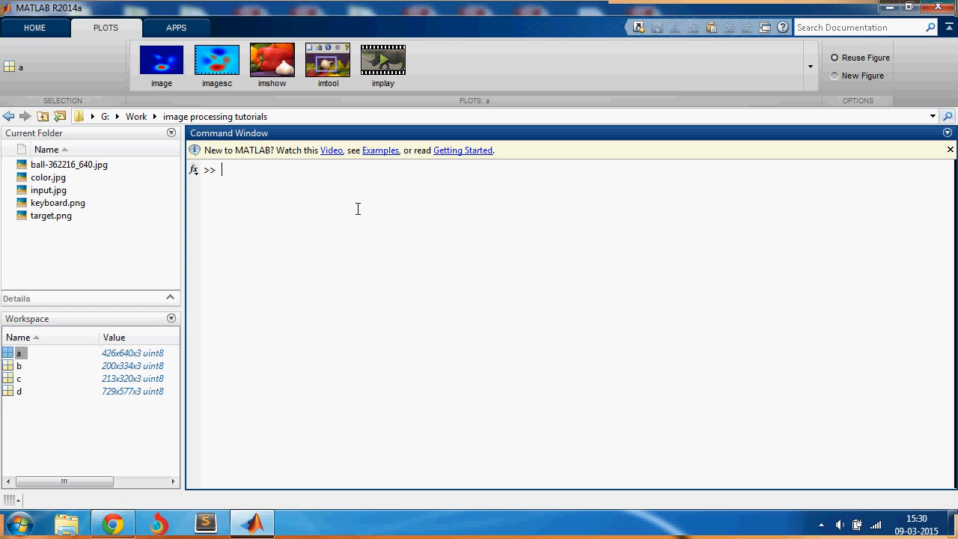
Step: Run clear all, close all and clc to empty the workspace, figures and command window
type("clear all")
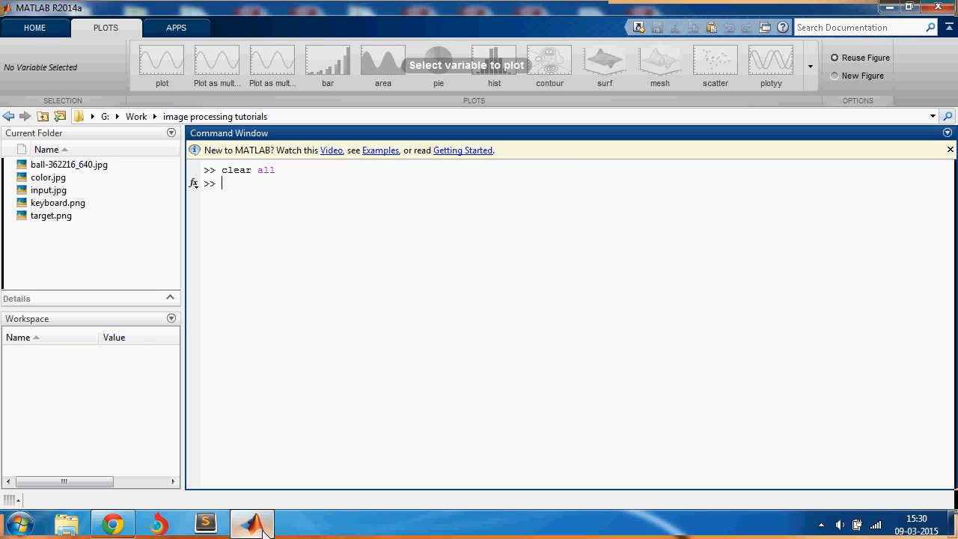
mouse_move(281, 324)
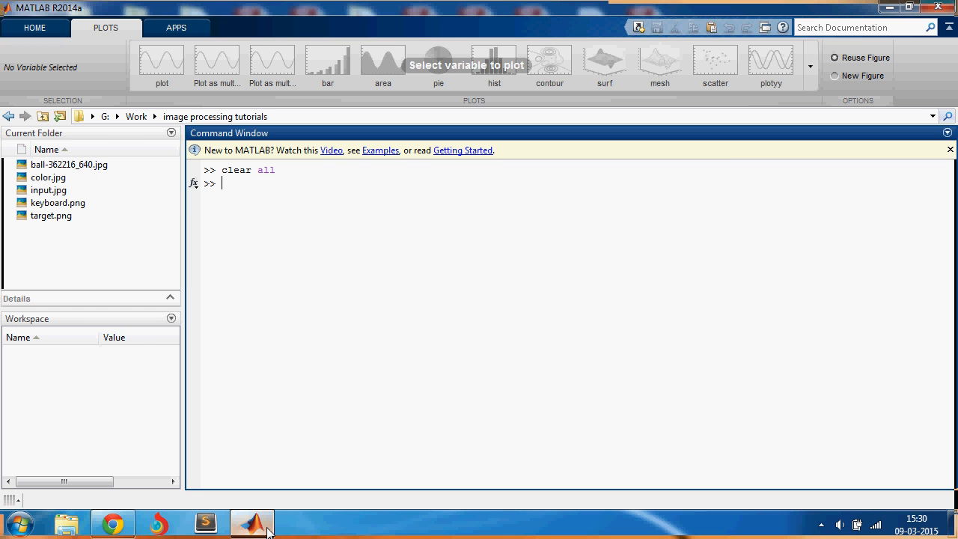
type("close")
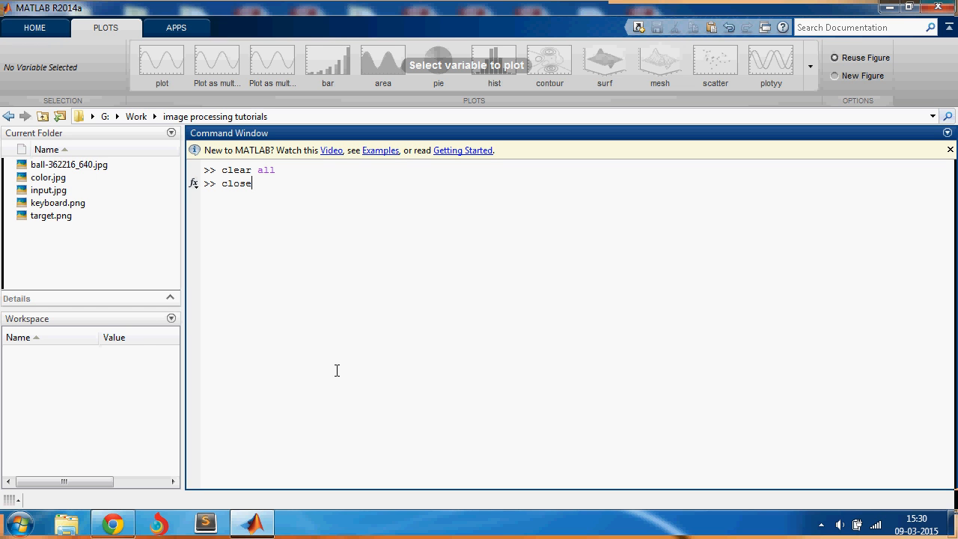
type("a")
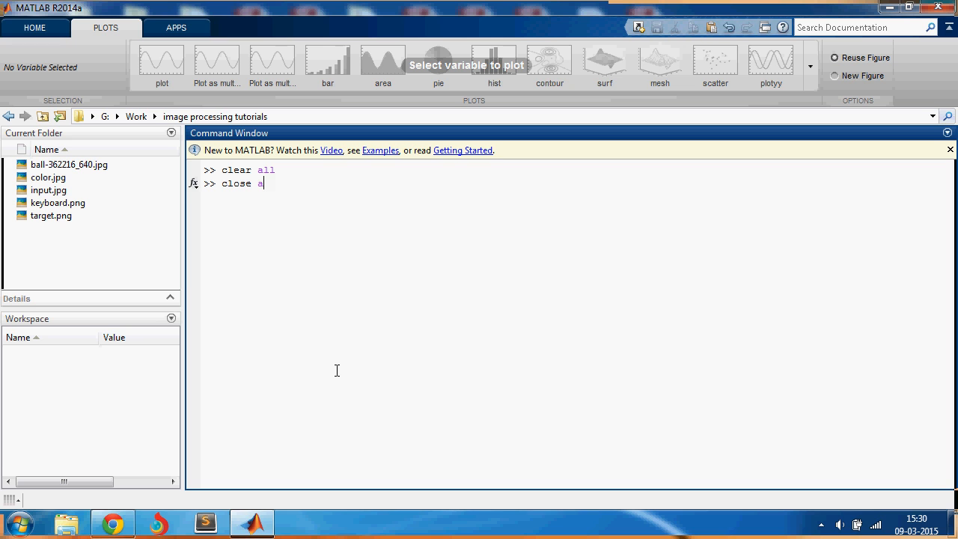
type("lcl")
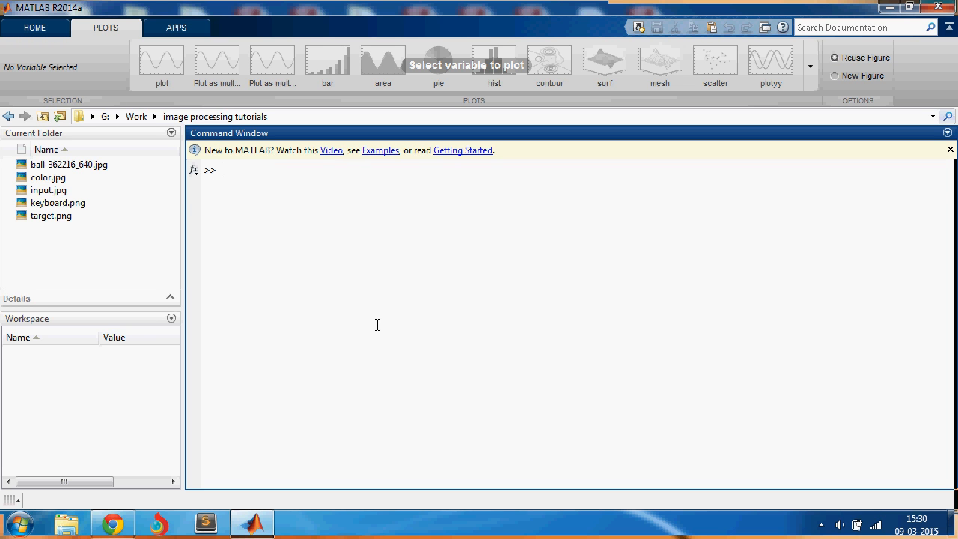
mouse_move(309, 252)
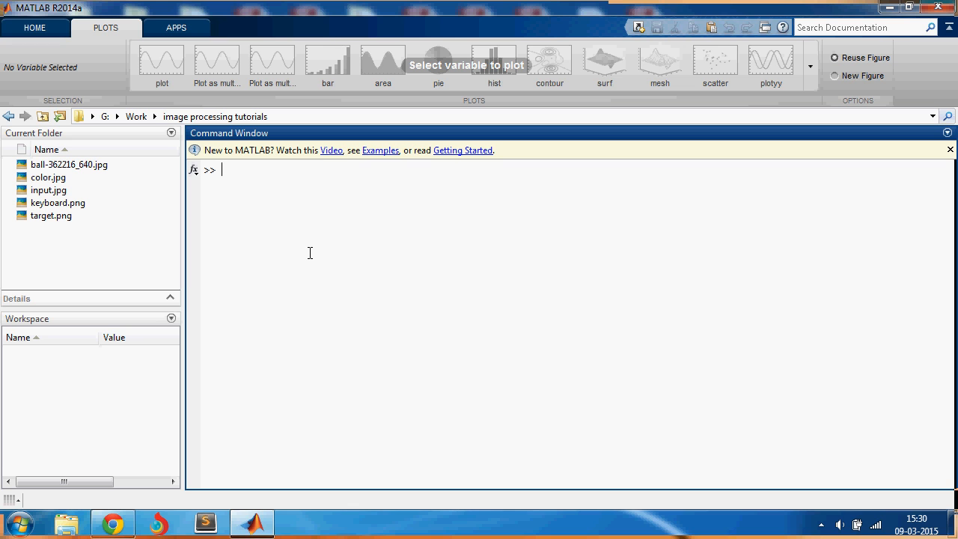
Step: Read keyboard.png into variable a, display it with imshow, then close the figure
type("a =")
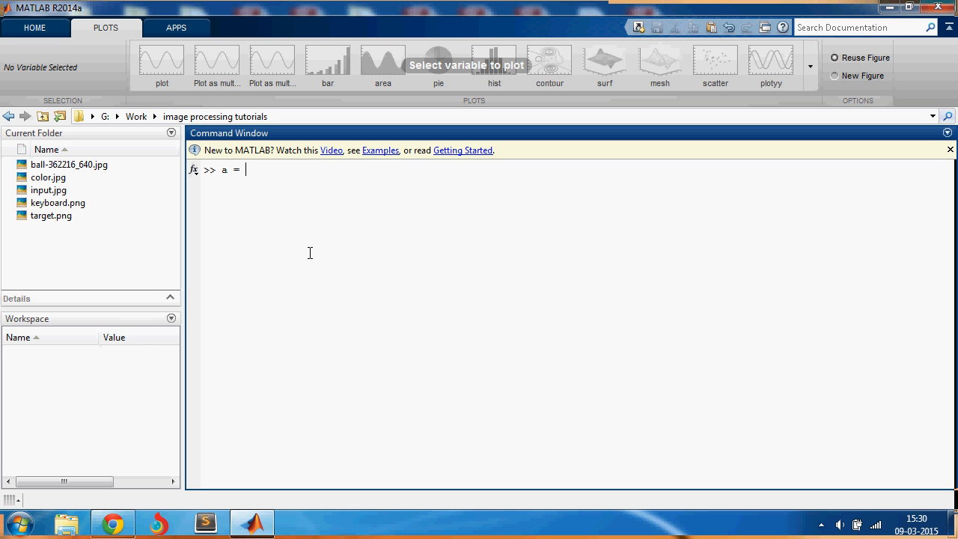
type("imread(")
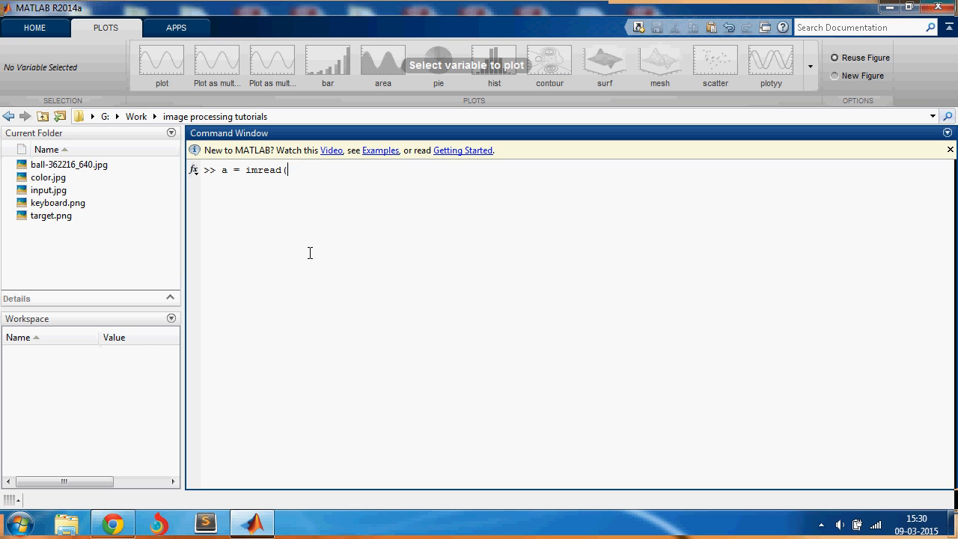
type("'key")
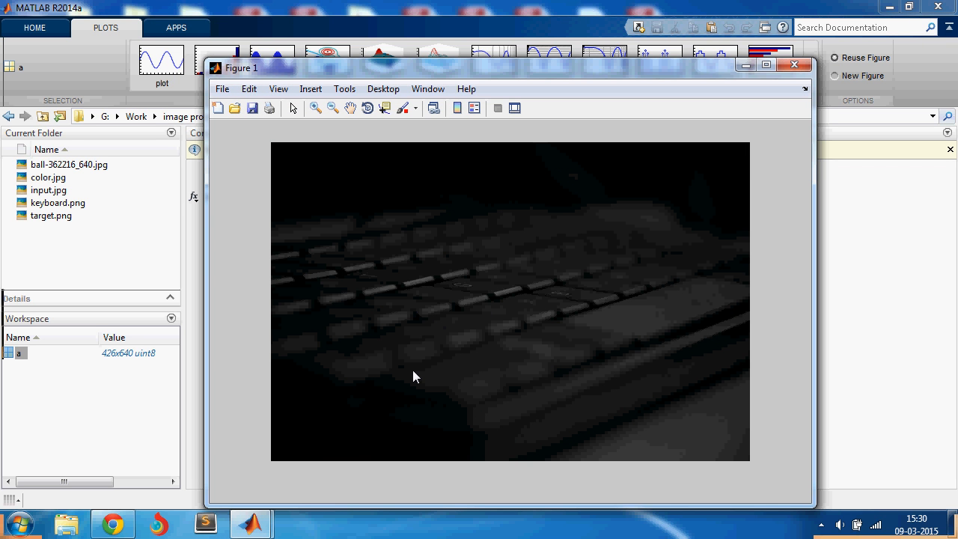
mouse_move(617, 213)
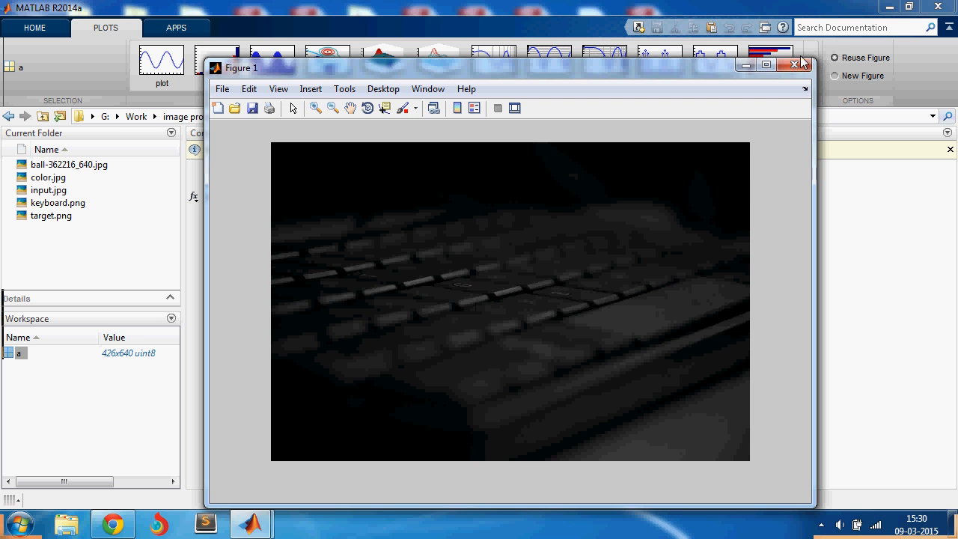
left_click(797, 68)
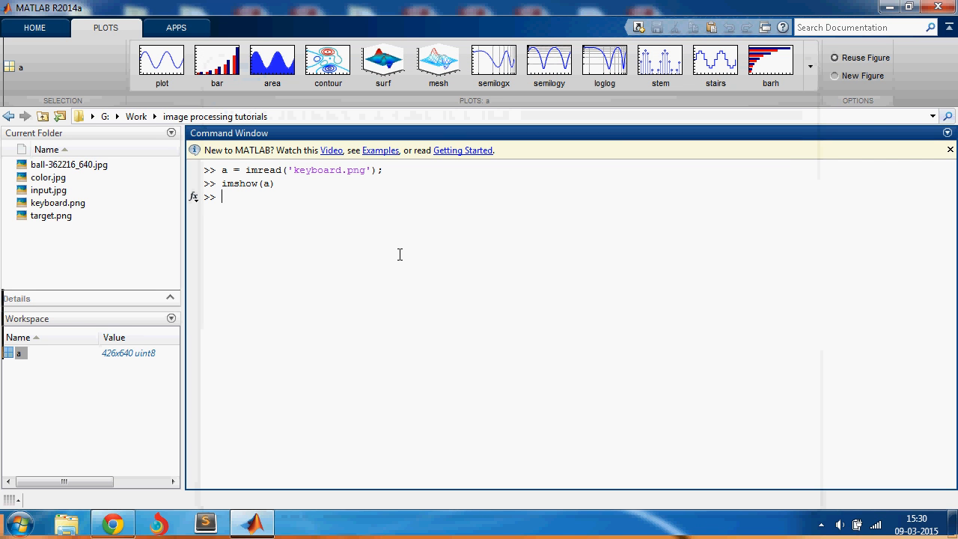
Step: Plot imhist(a) and zoom in on the histogram bars near intensity 5
type("imhist(a")
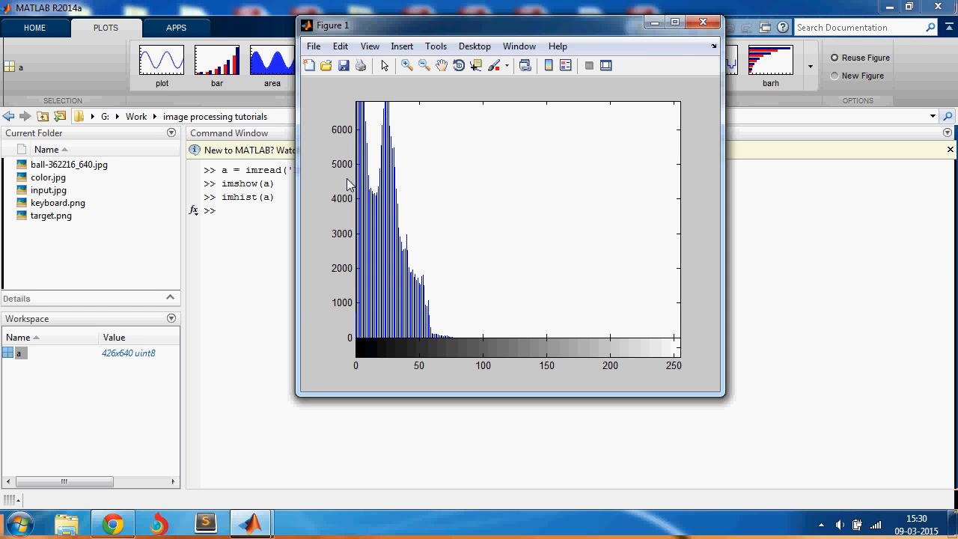
mouse_move(396, 144)
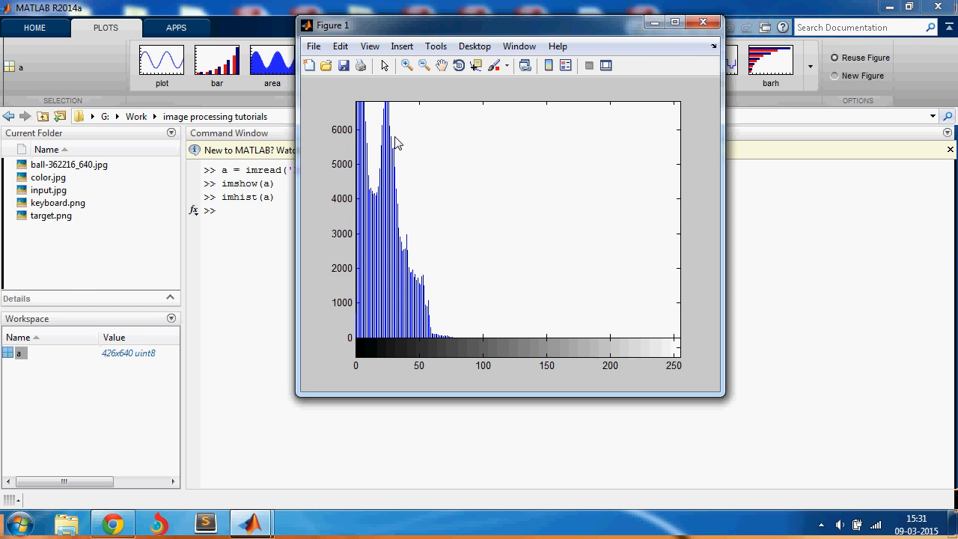
mouse_move(352, 129)
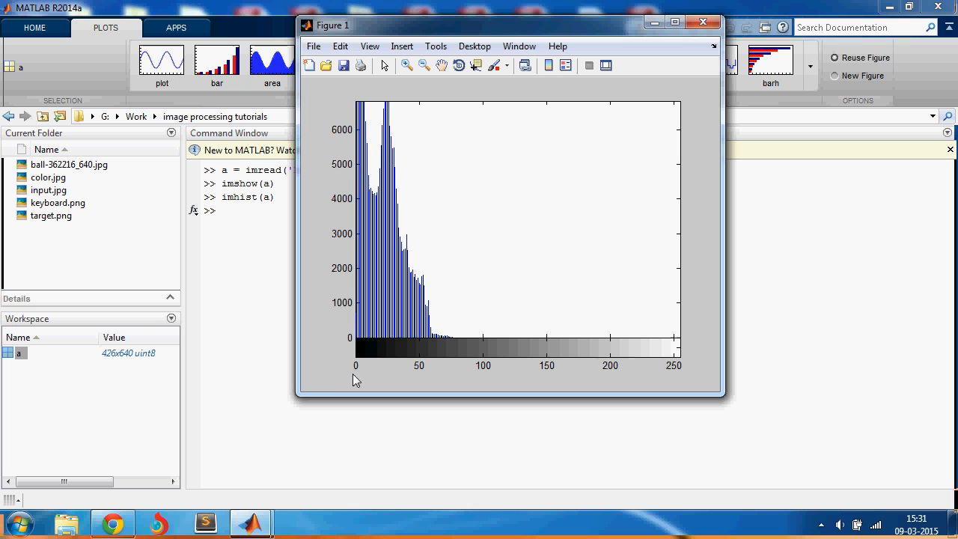
mouse_move(676, 367)
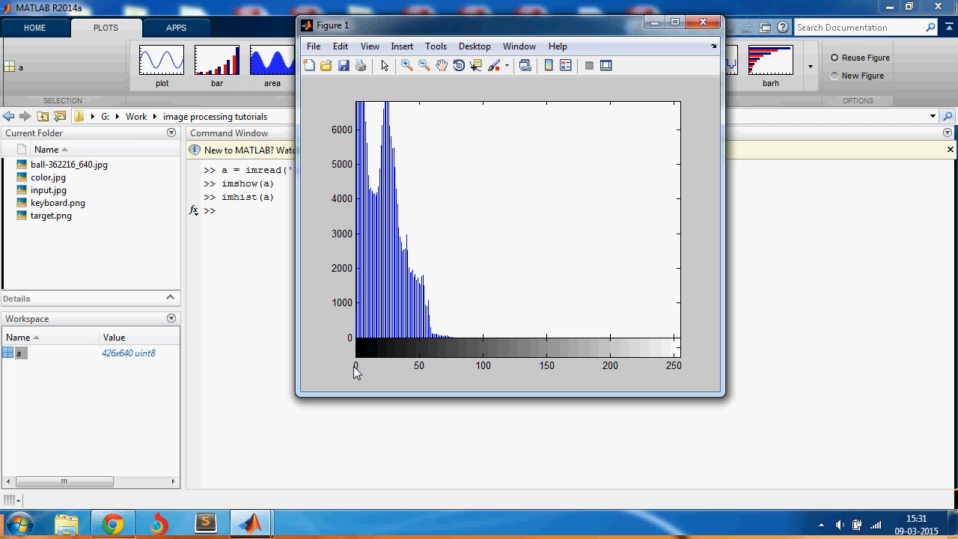
mouse_move(374, 166)
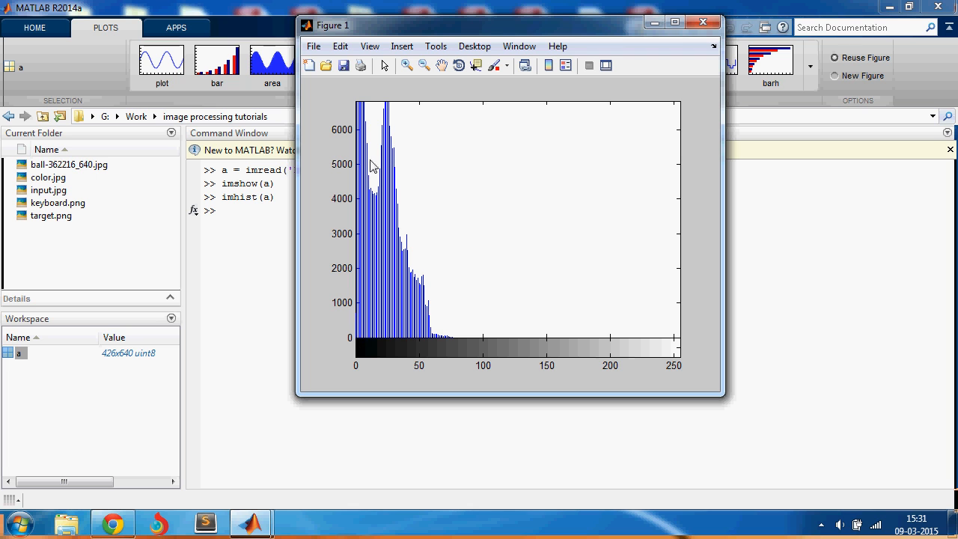
mouse_move(357, 363)
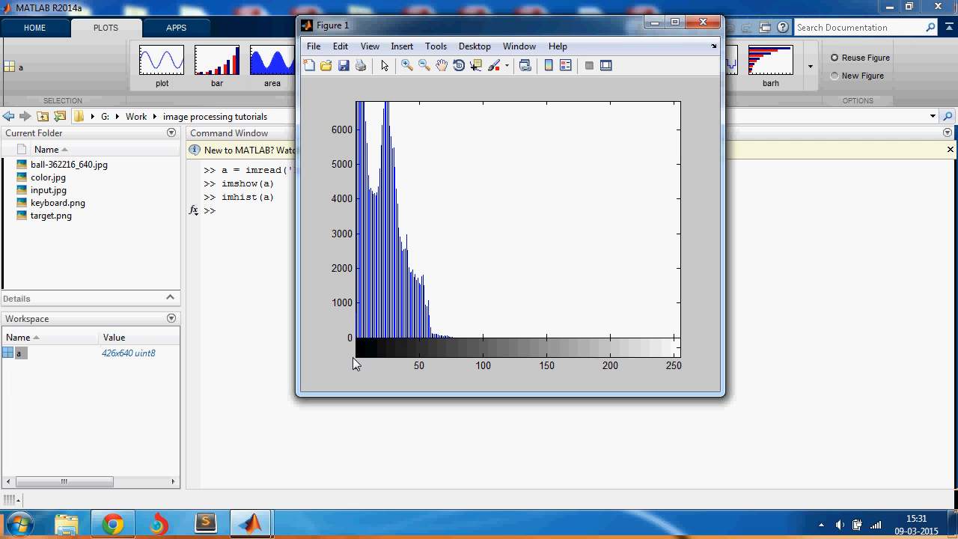
mouse_move(356, 150)
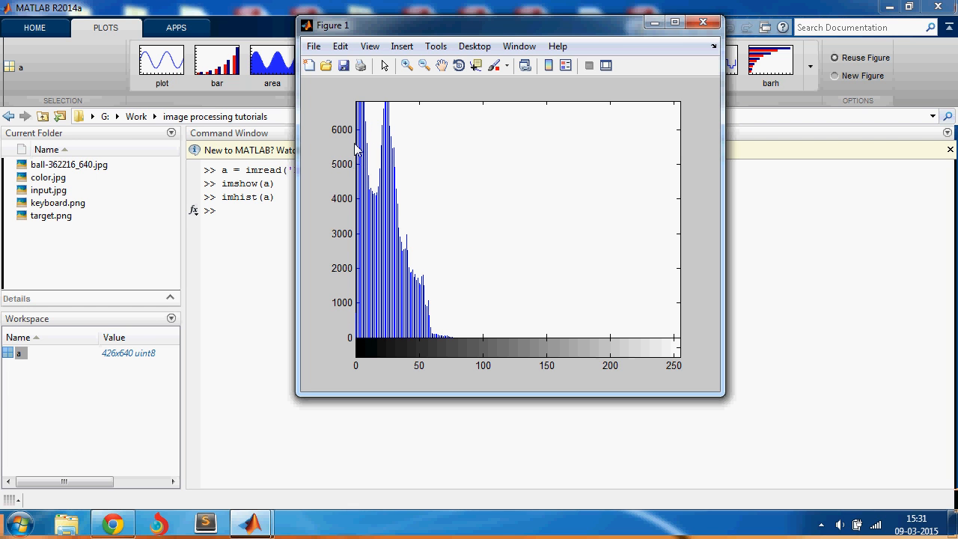
mouse_move(352, 374)
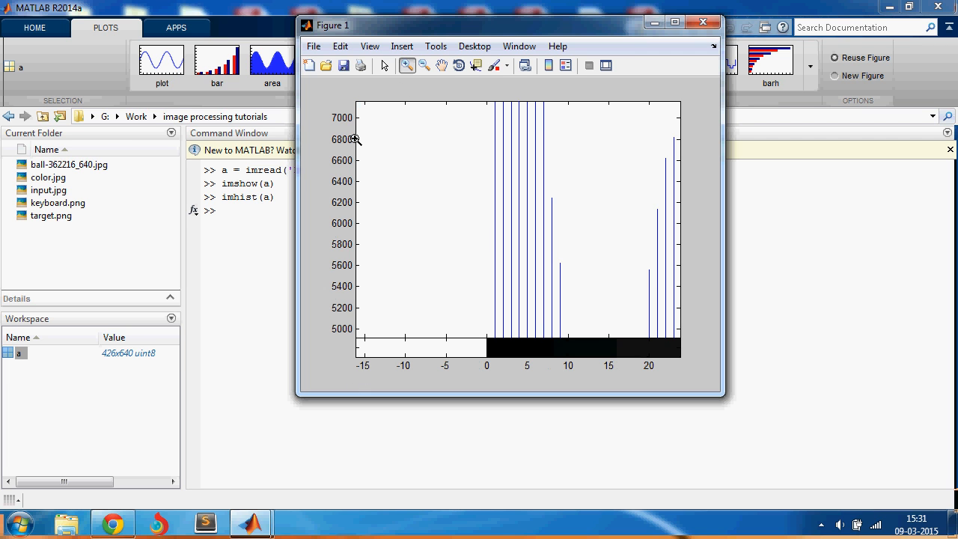
mouse_move(485, 294)
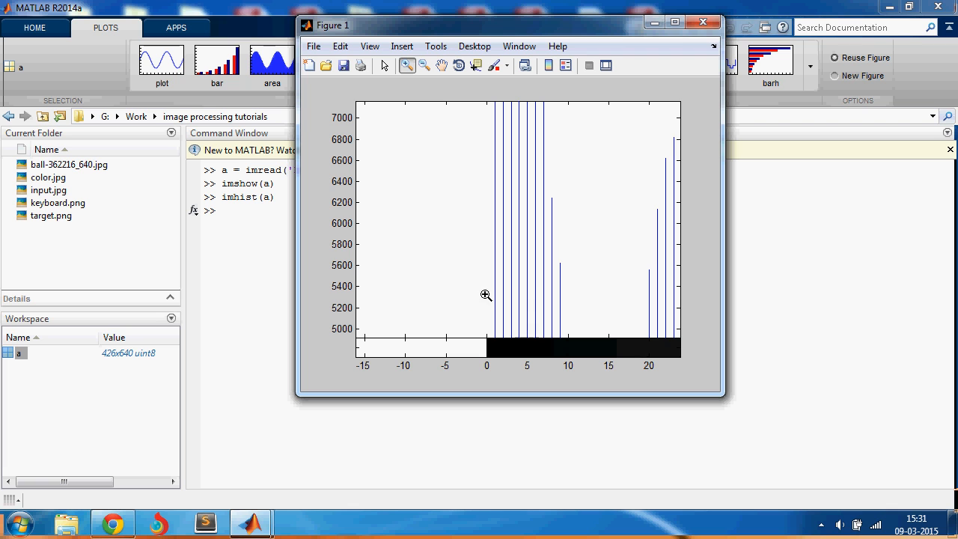
mouse_move(497, 364)
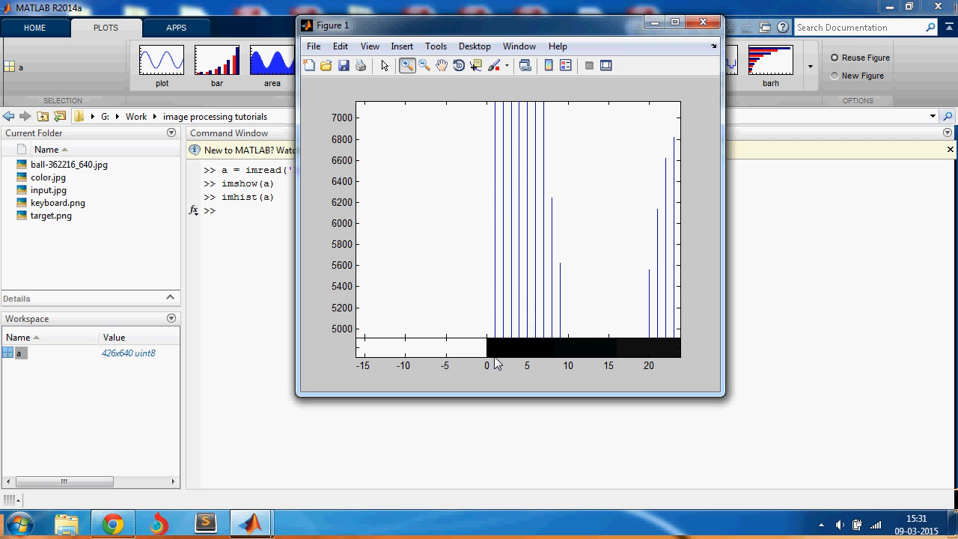
mouse_move(542, 264)
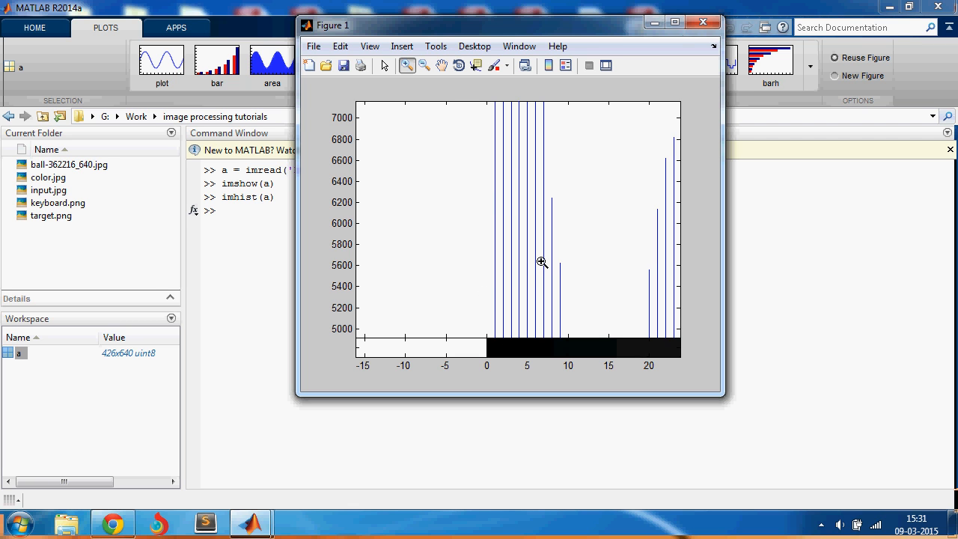
mouse_move(563, 286)
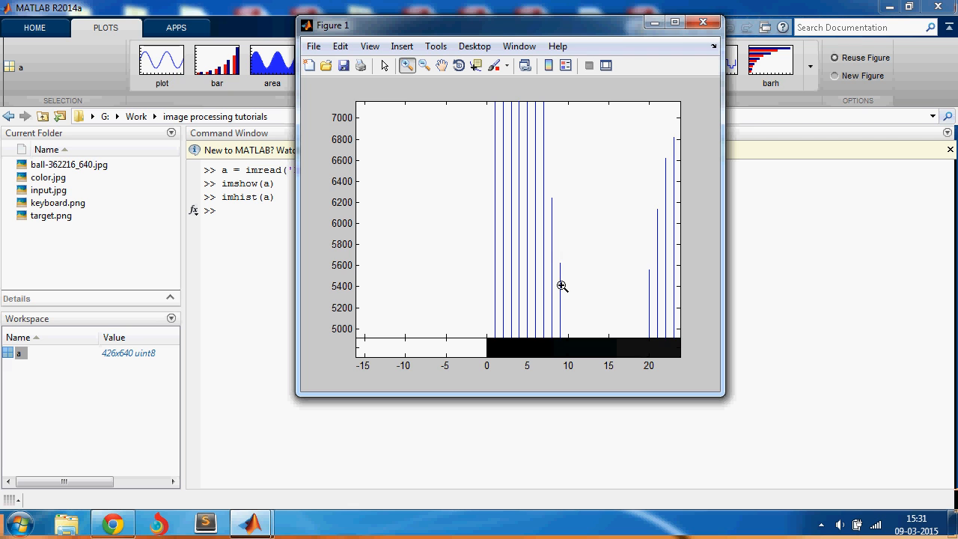
mouse_move(344, 272)
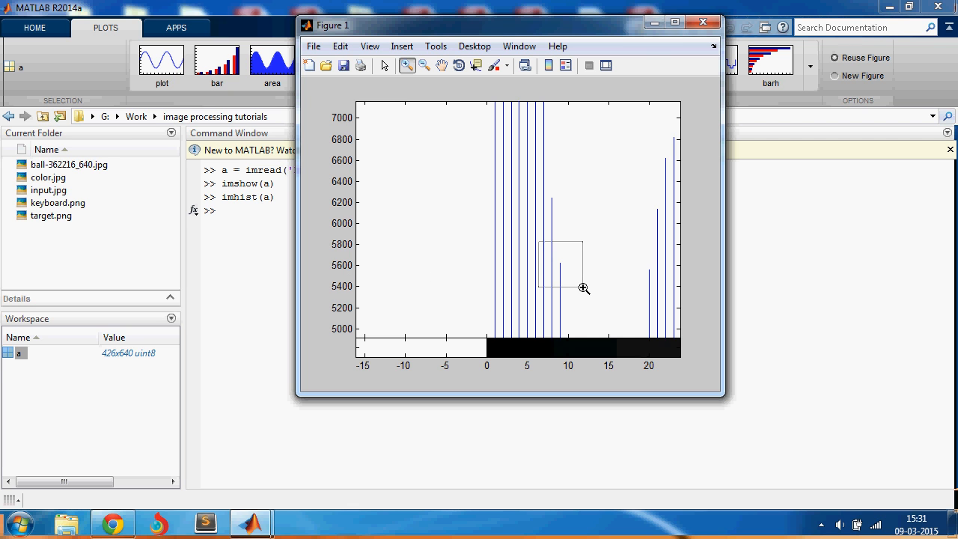
left_click(702, 21)
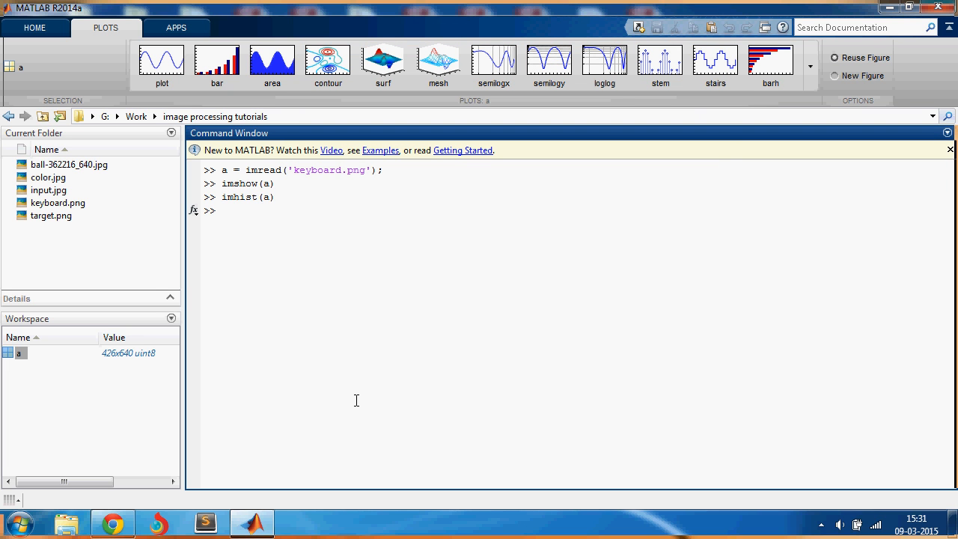
Step: Create b = imadjust(a), display it with imshow, then close the figure
type("b")
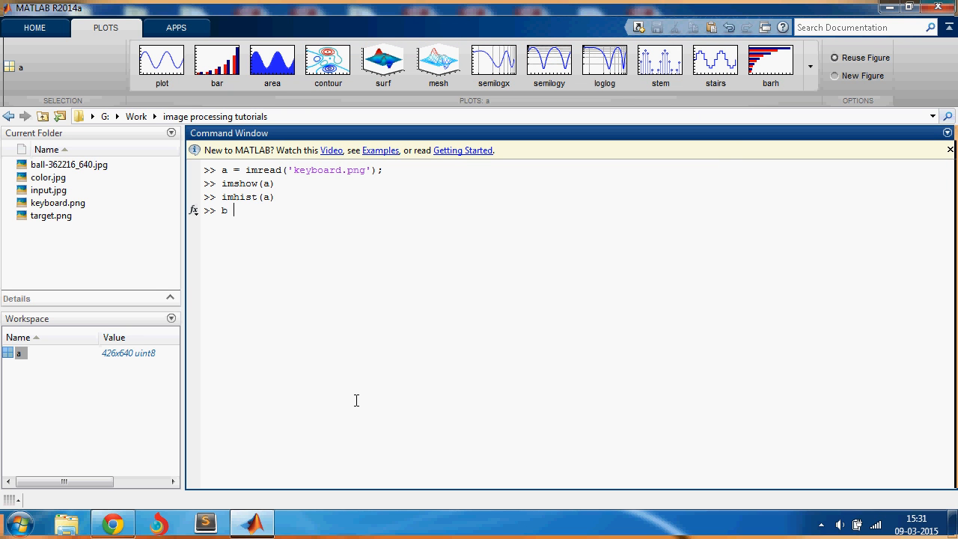
type("= imadjus")
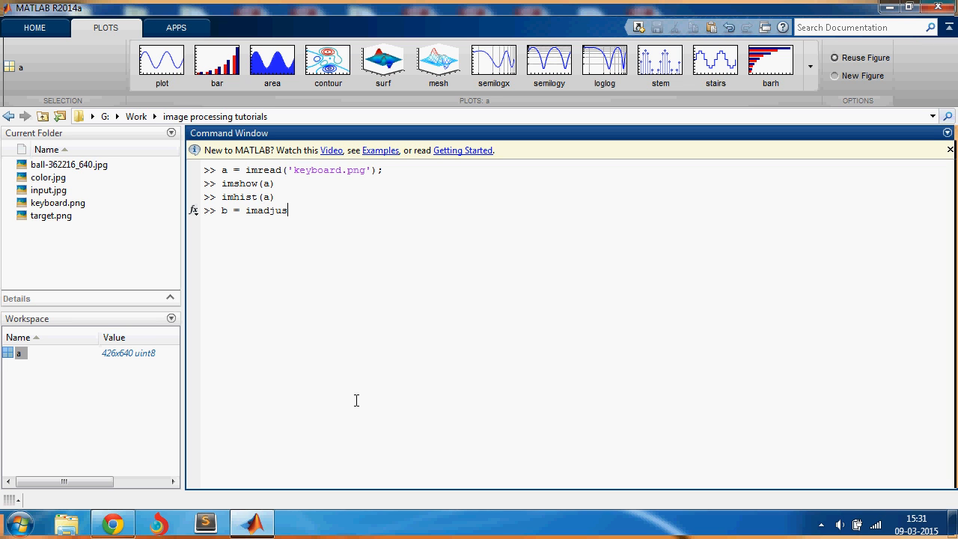
type("(a)")
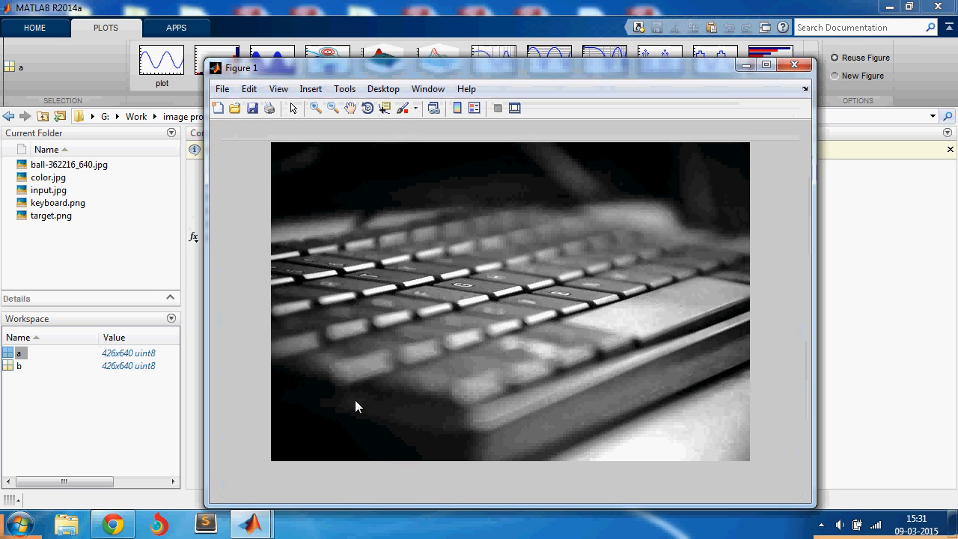
mouse_move(536, 260)
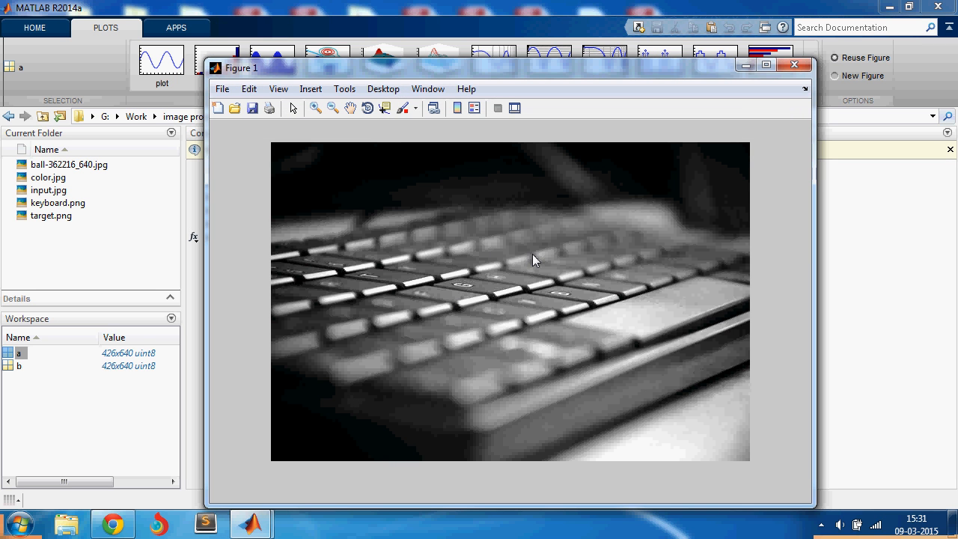
left_click(793, 67)
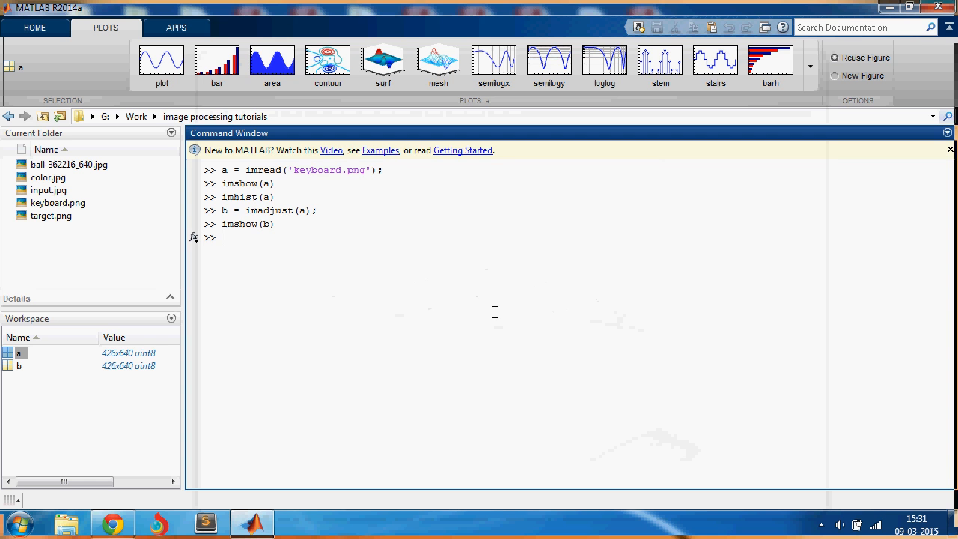
Step: Create the histogram-equalized image c = histeq(a)
type("c =")
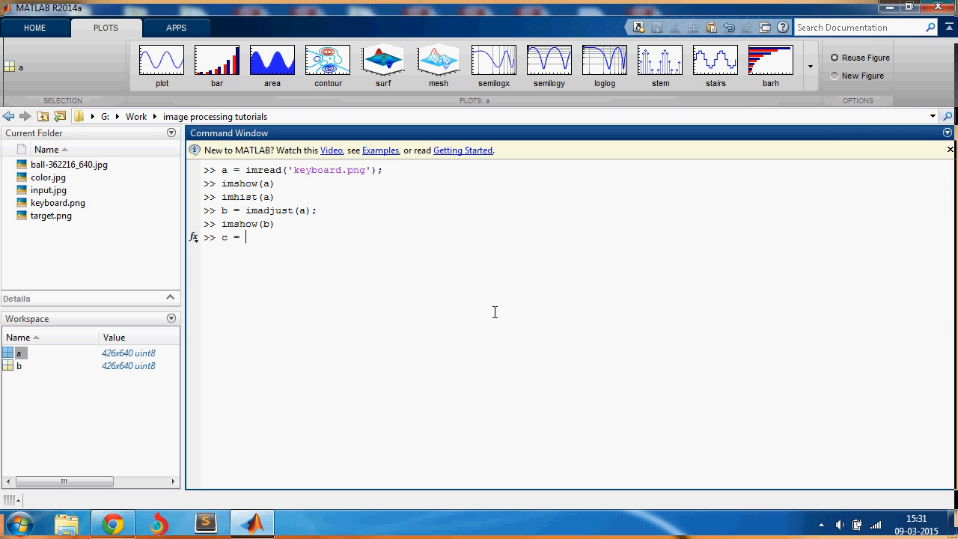
type("histeq")
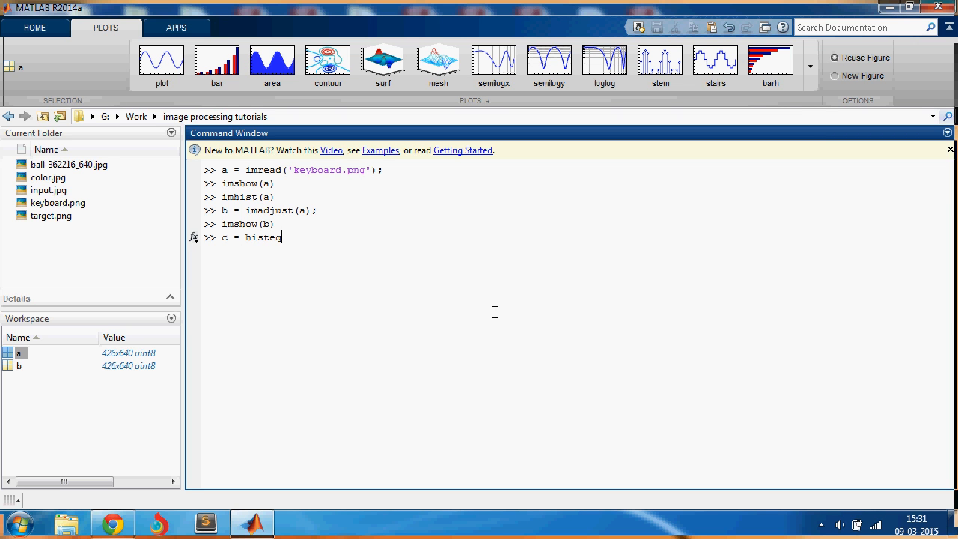
type("(")
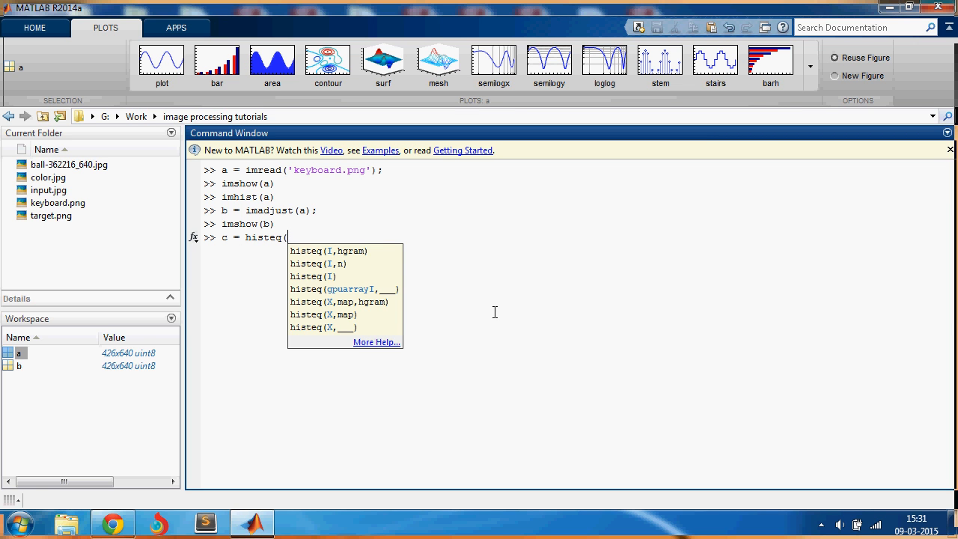
type("b")
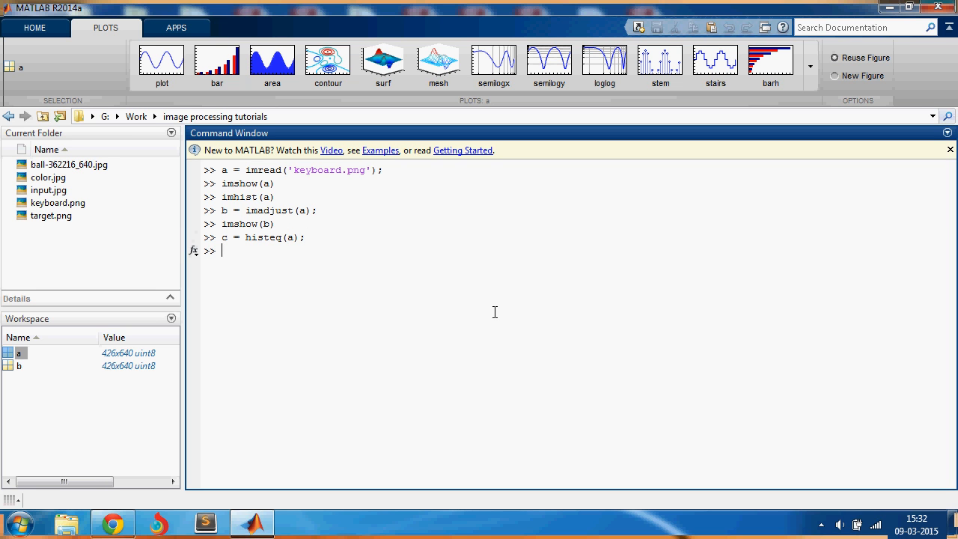
Step: Show a, b and c in subplot(2,2,1), (2,2,2) and (2,2,3) of one figure
type("subplot")
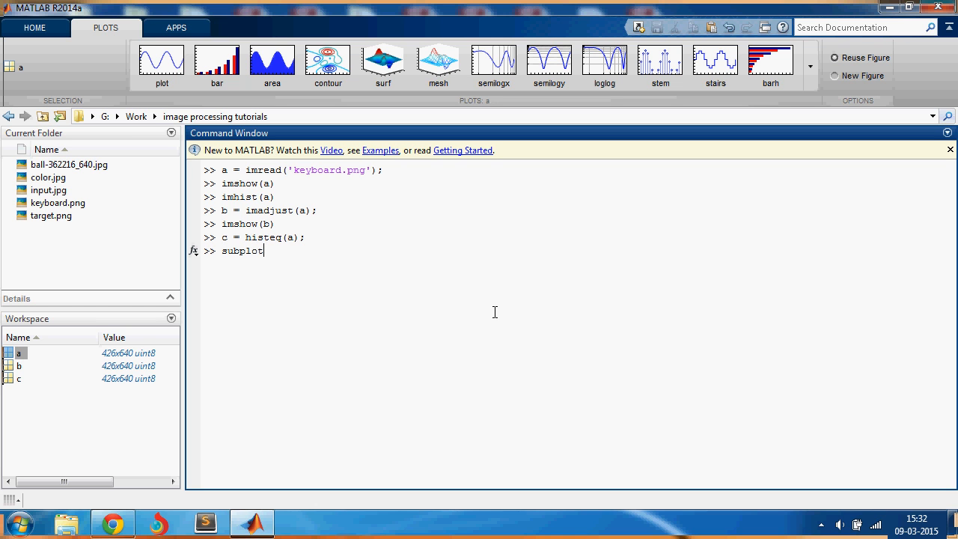
type("(2,2,")
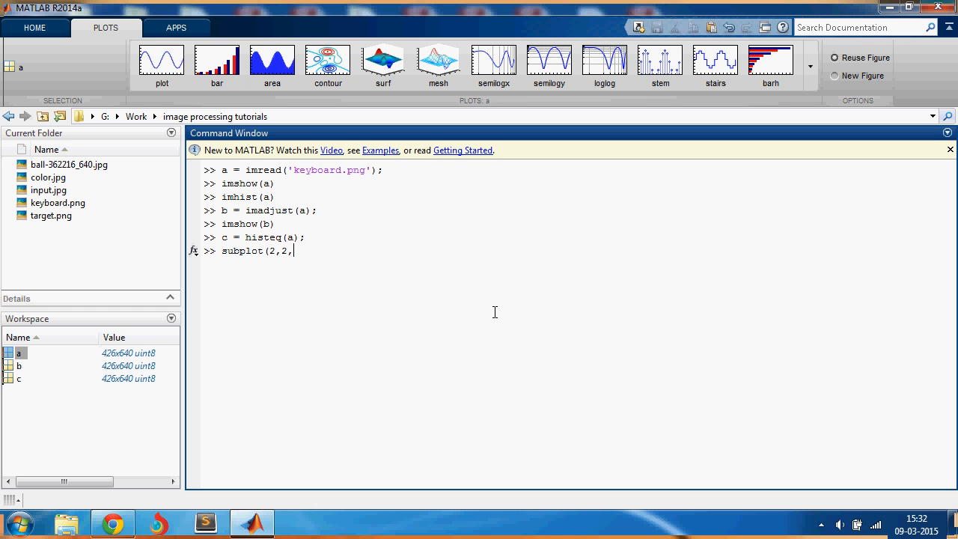
type("1) imshow")
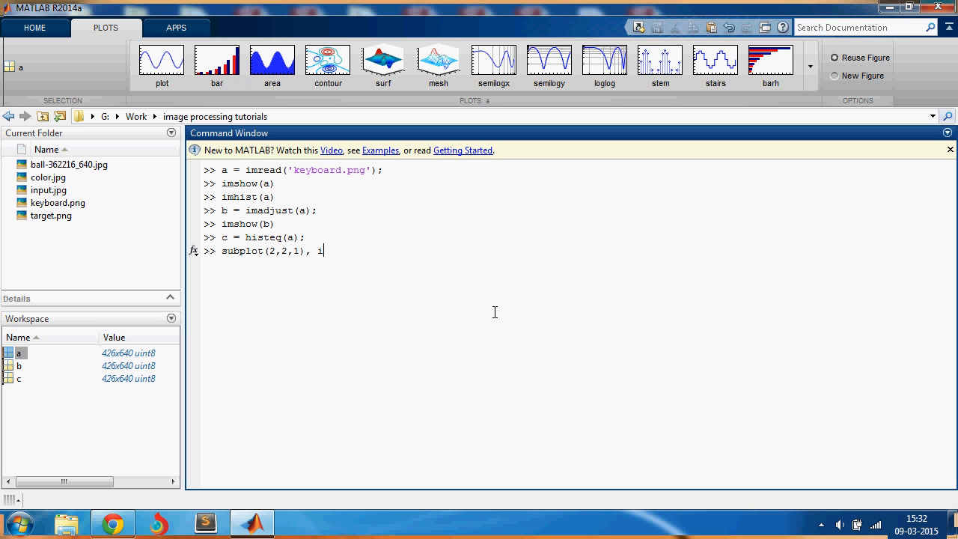
type("mshow(a);")
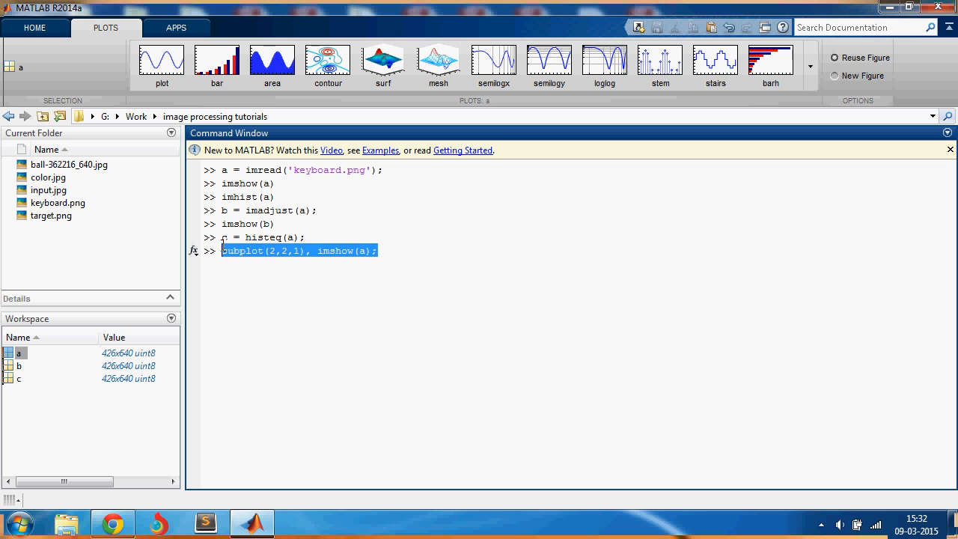
type("subplot(2,2,1), imshow(a);subplot(2,2,1), imshow(a);subplot(2,2,3), imshow(a);")
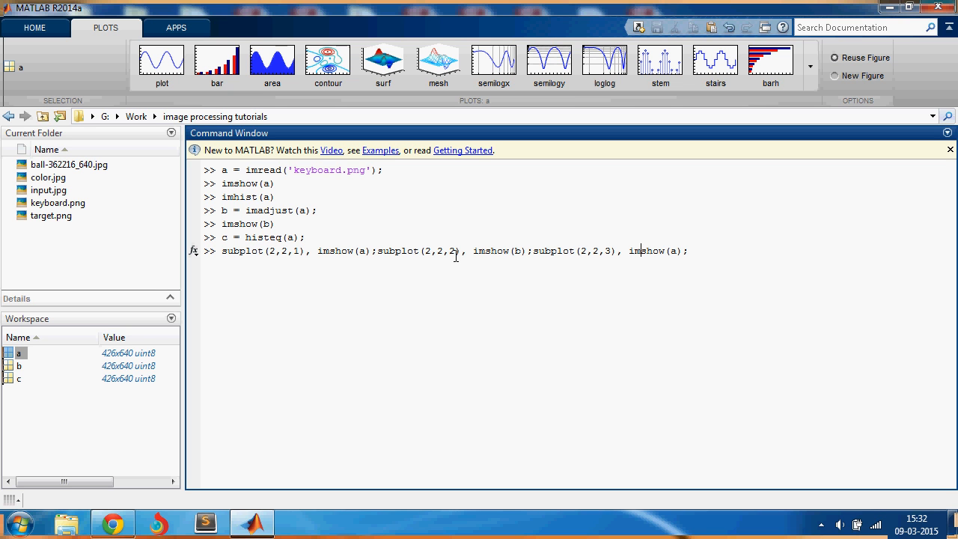
key("enter")
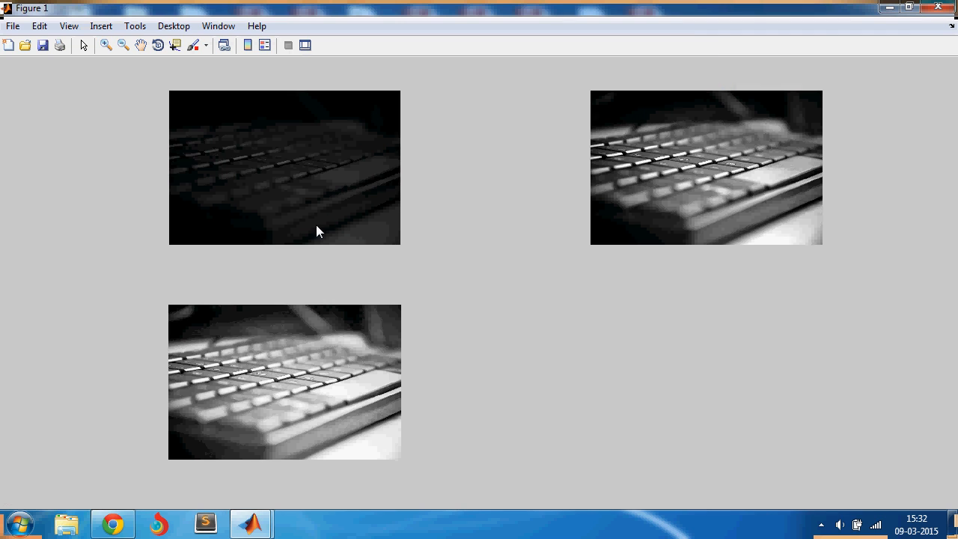
Step: Zoom in on a region of the dark original keyboard image in the first subplot
left_click(106, 45)
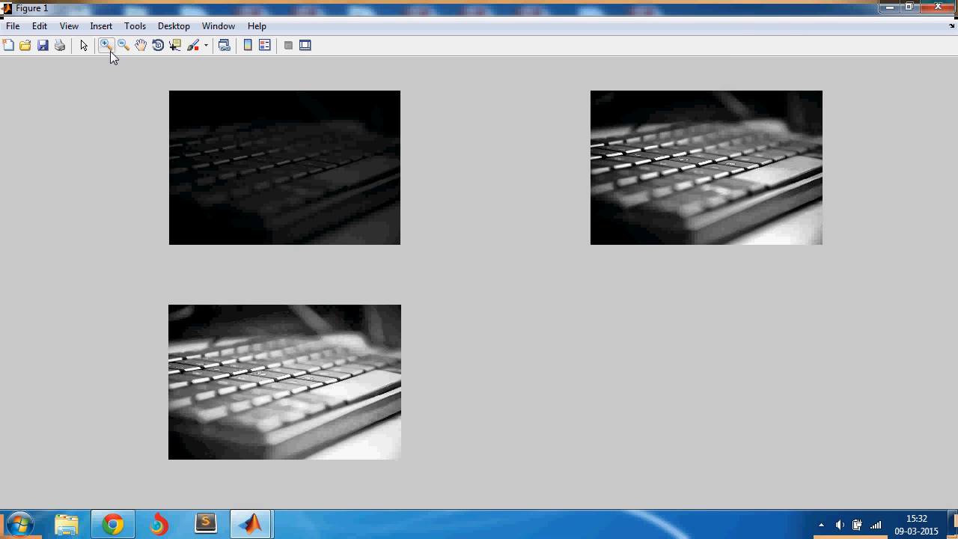
left_click(106, 45)
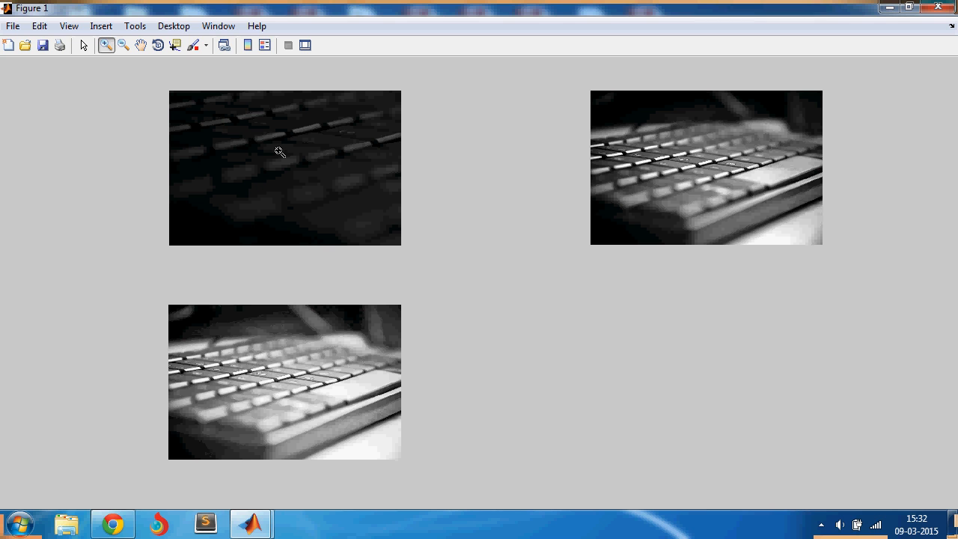
left_click_drag(224, 374, 292, 425)
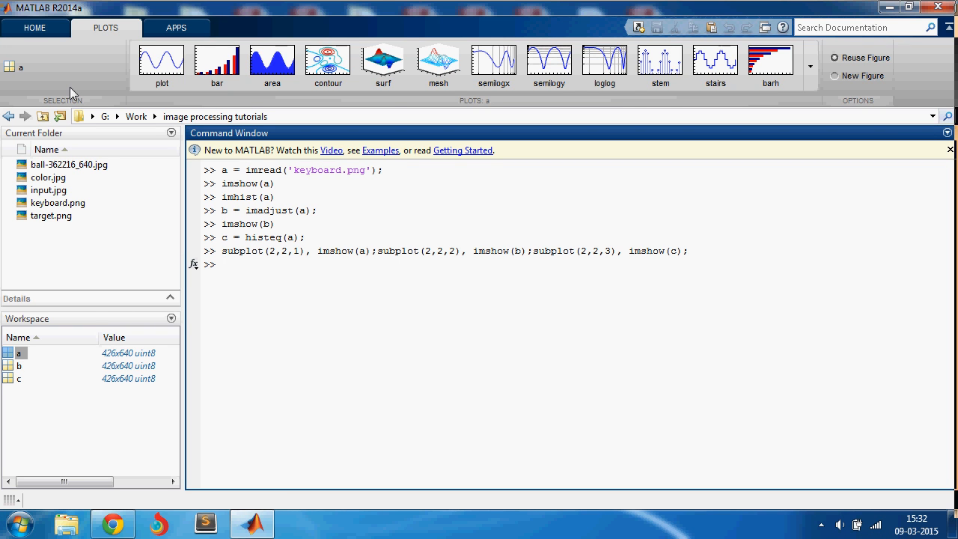
Step: Navigate Help to Image Processing Toolbox > Image Enhancement > Contrast Adjustment functions list
left_click(36, 27)
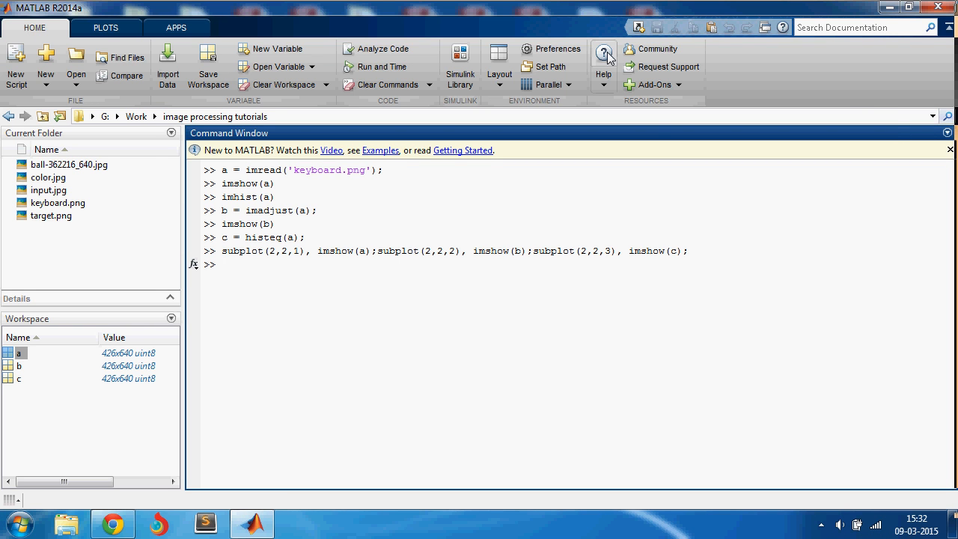
left_click(604, 66)
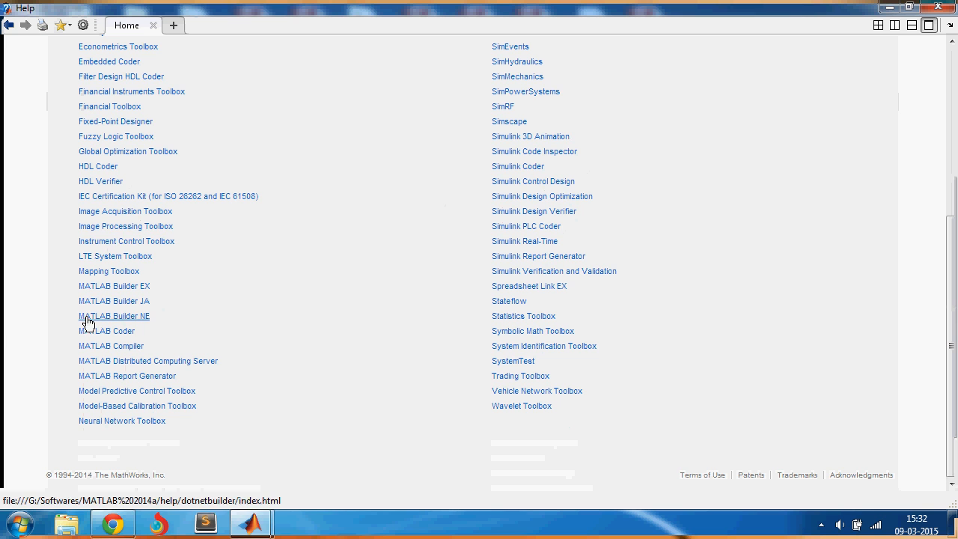
left_click(126, 226)
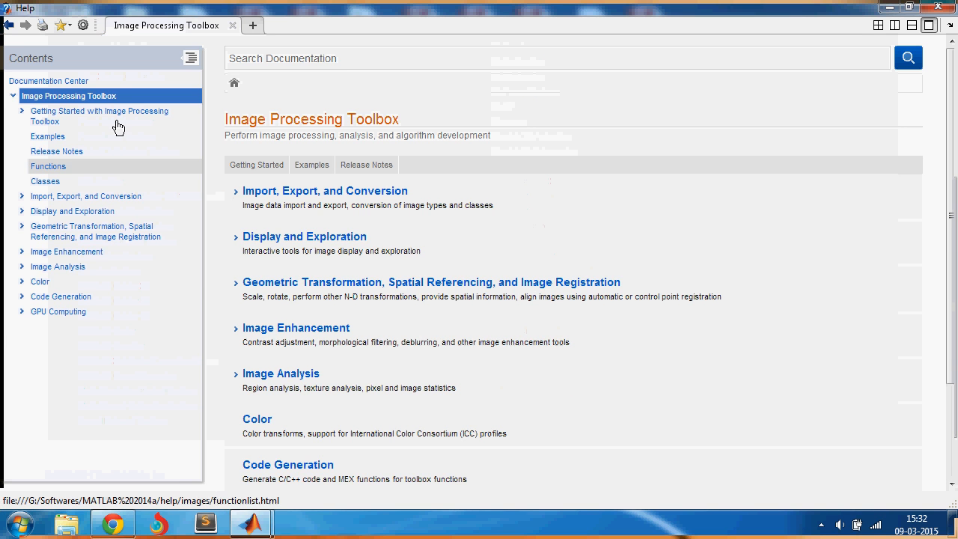
left_click(66, 252)
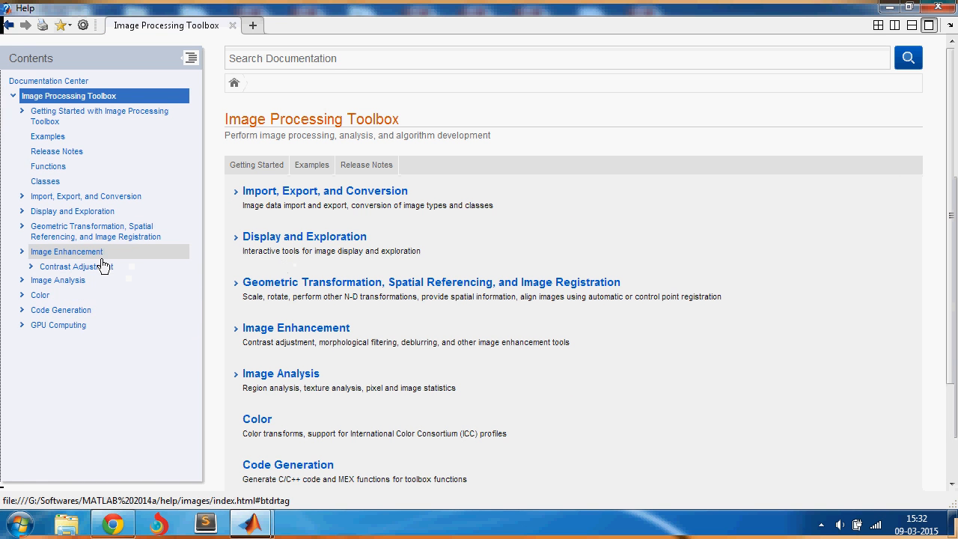
left_click(75, 267)
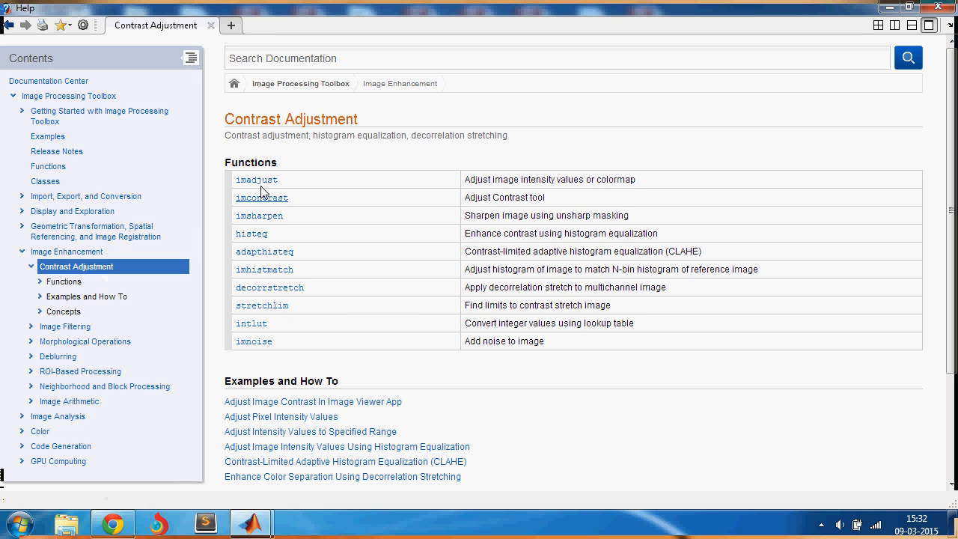
mouse_move(343, 316)
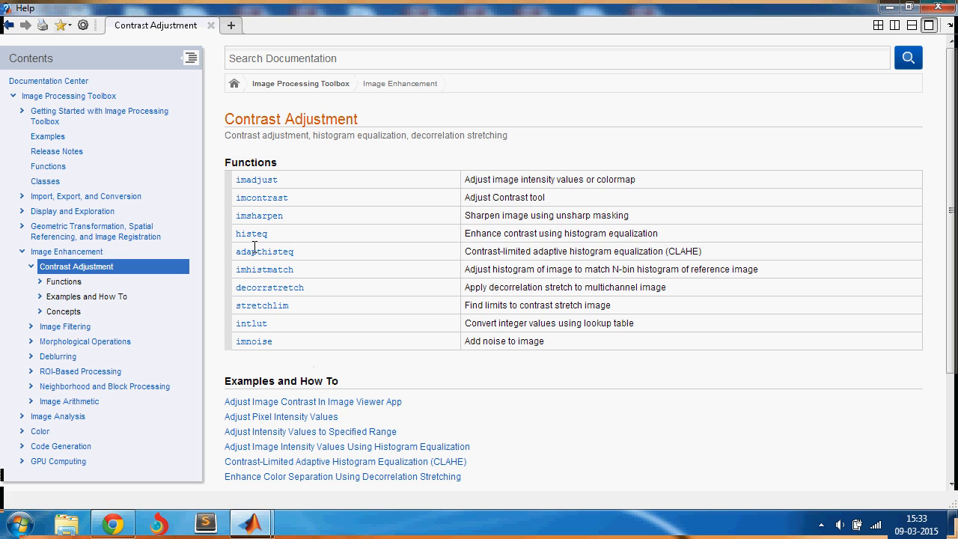
left_click_drag(252, 179, 596, 342)
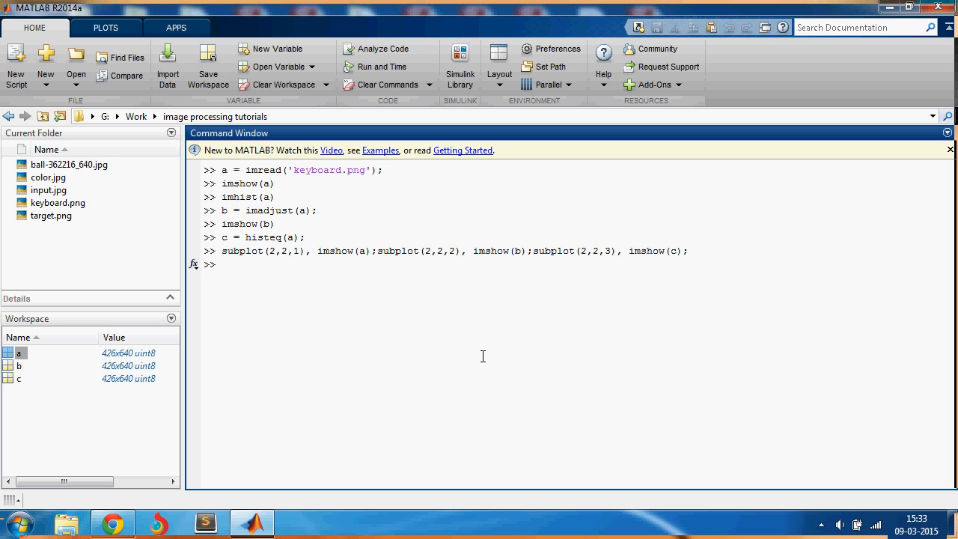
mouse_move(485, 353)
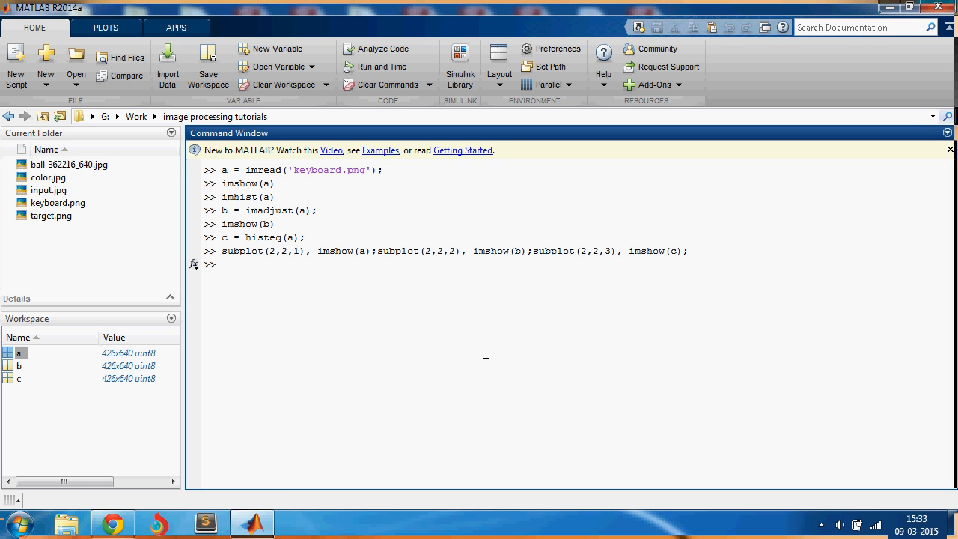